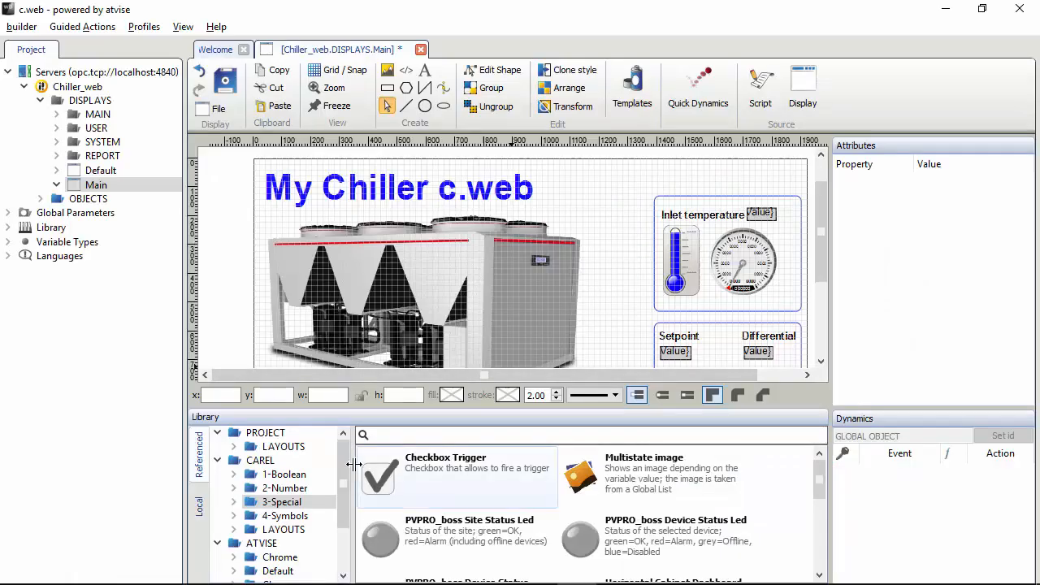
Drag a Rotating Fan from CAREL > 1-Boolean onto the chiller's top-left fan.
{"action": "left_click", "coordinate": [284, 474]}
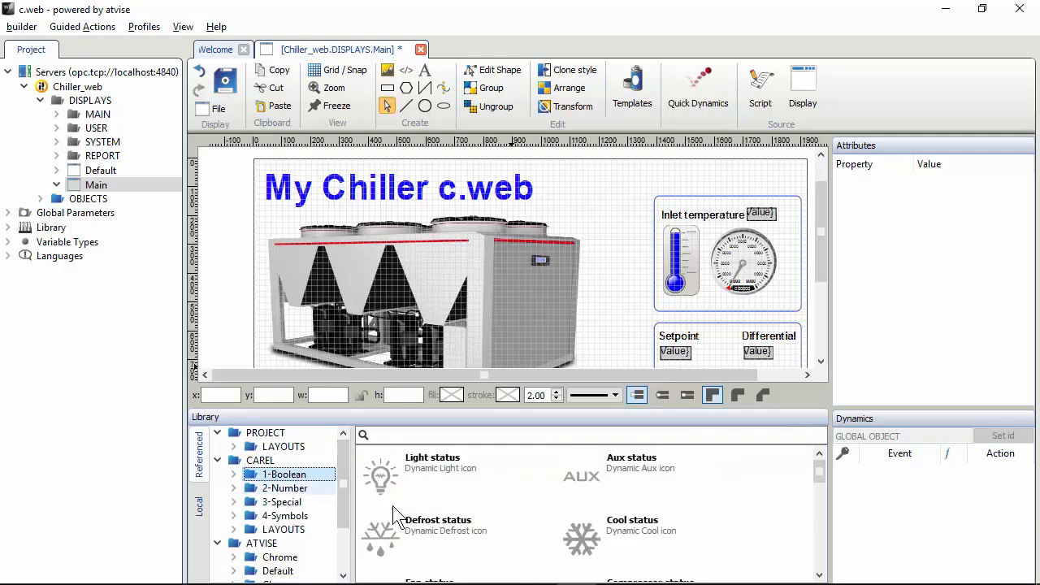
{"action": "scroll", "scroll_direction": "down", "scroll_amount": 3}
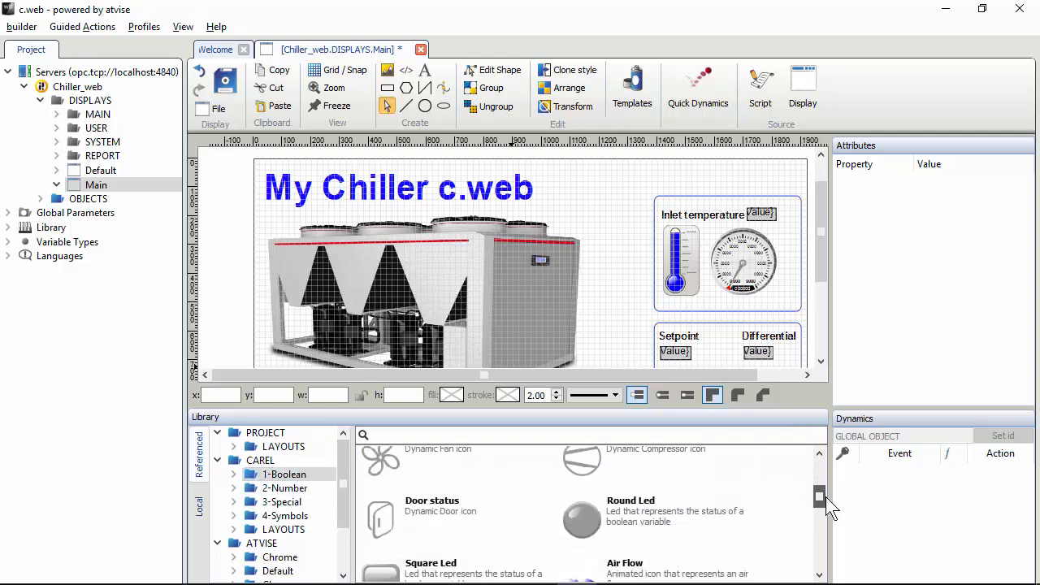
{"action": "scroll", "scroll_direction": "down", "scroll_amount": 3}
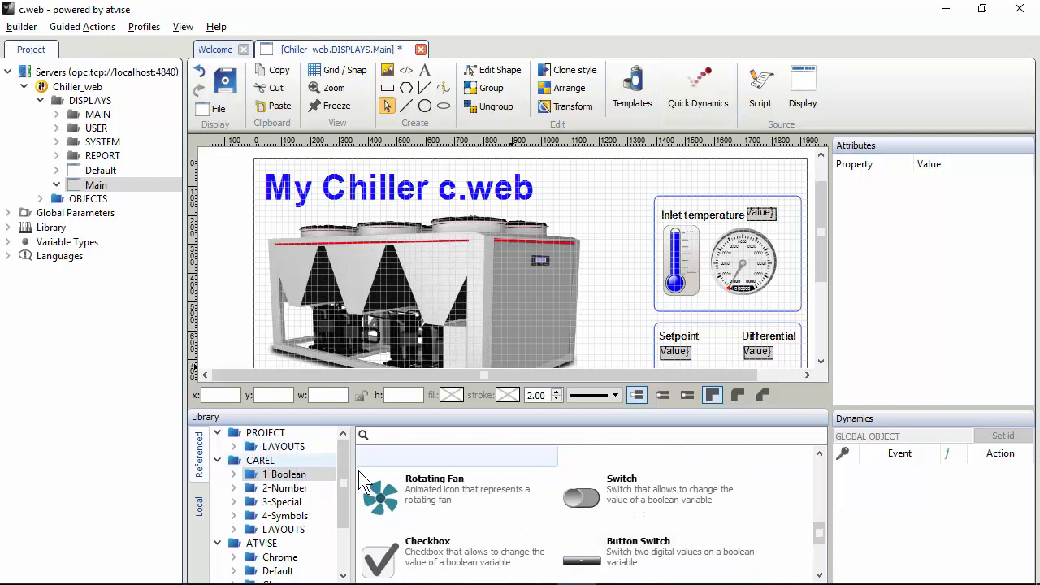
{"action": "left_click_drag", "start_coordinate": [379, 496], "coordinate": [325, 243]}
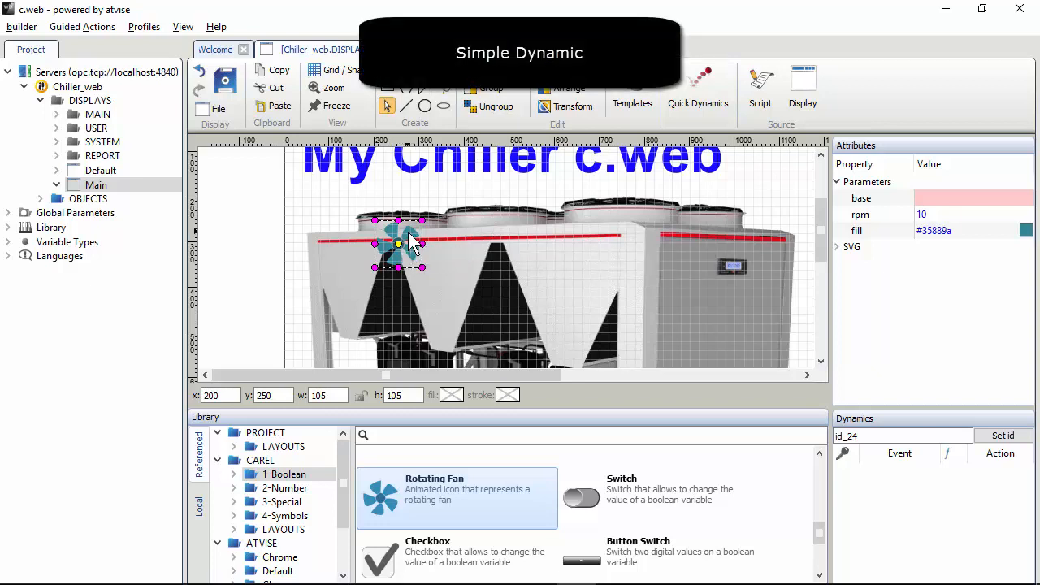
Open the context menu of the placed Rotating Fan widget.
{"action": "right_click", "coordinate": [398, 244]}
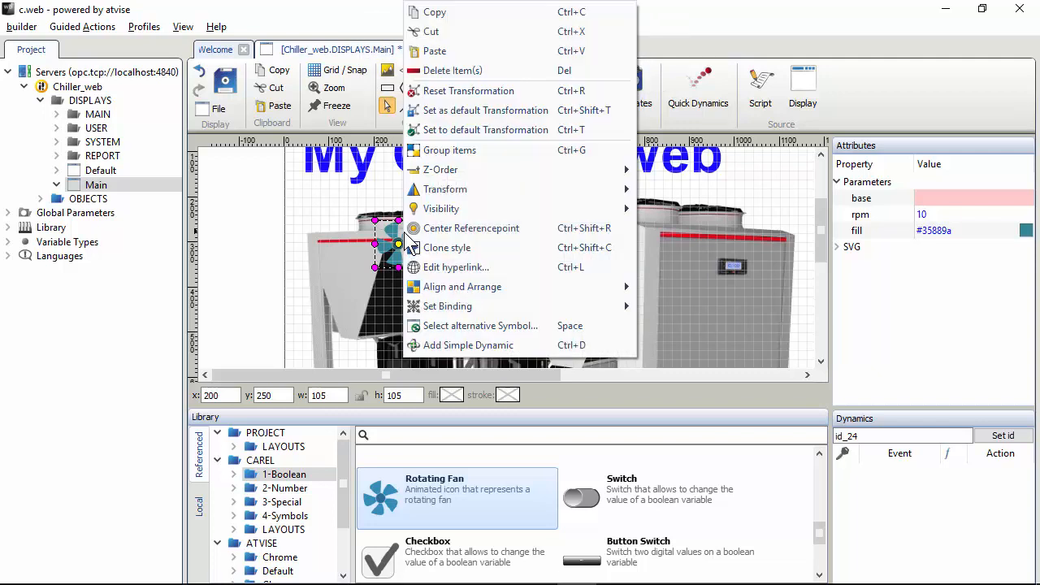
{"action": "mouse_move", "coordinate": [459, 344]}
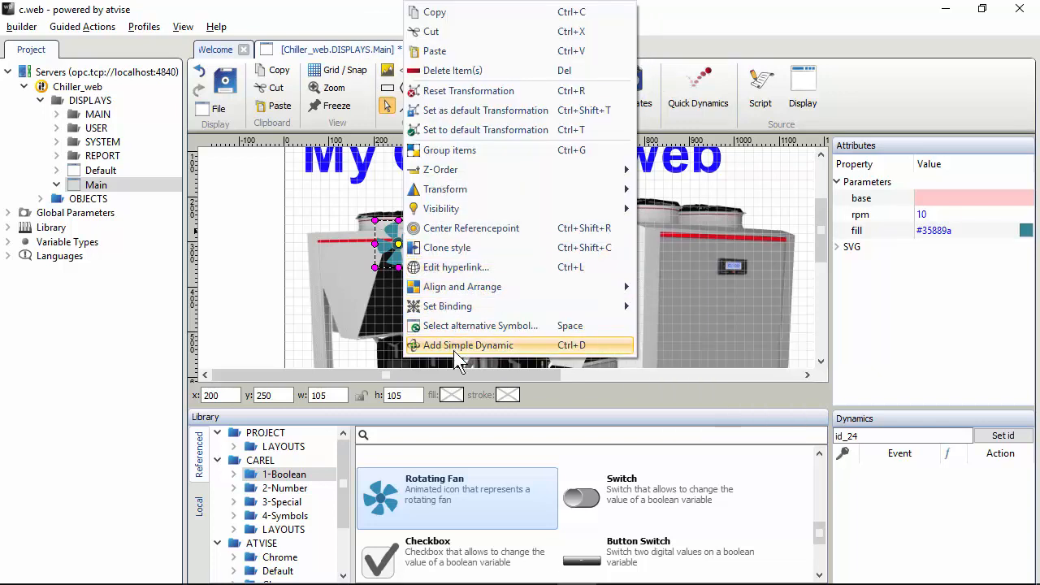
Add a simple dynamic and look through the Mouse, Key and Condition event types.
{"action": "left_click", "coordinate": [468, 344]}
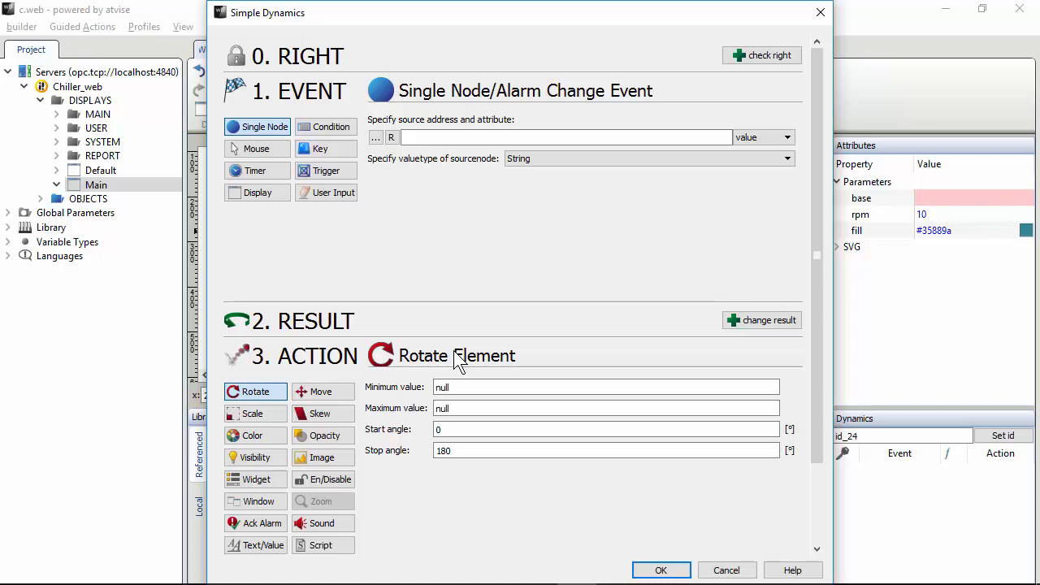
{"action": "mouse_move", "coordinate": [382, 91]}
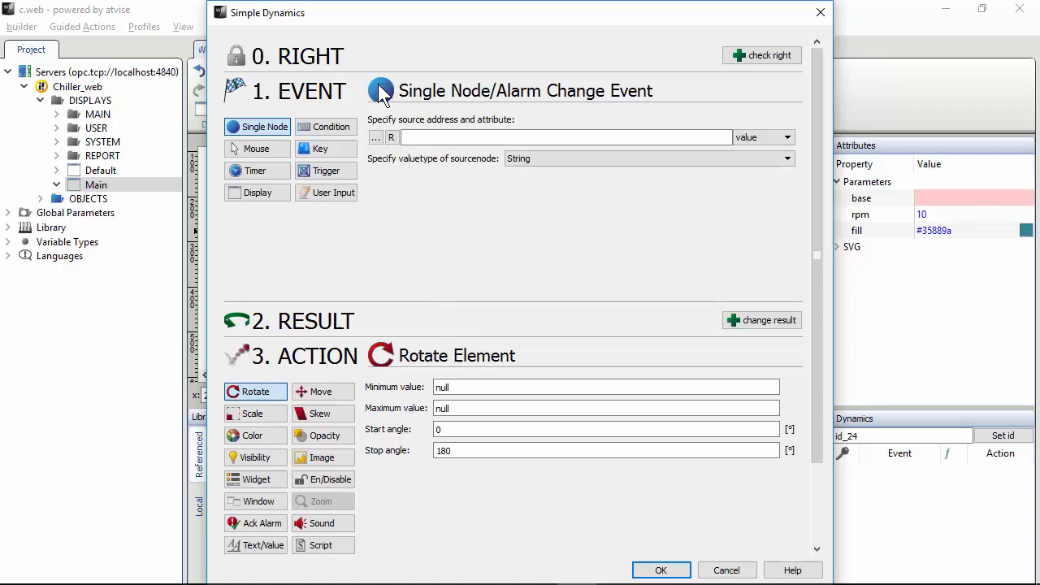
{"action": "mouse_move", "coordinate": [372, 353]}
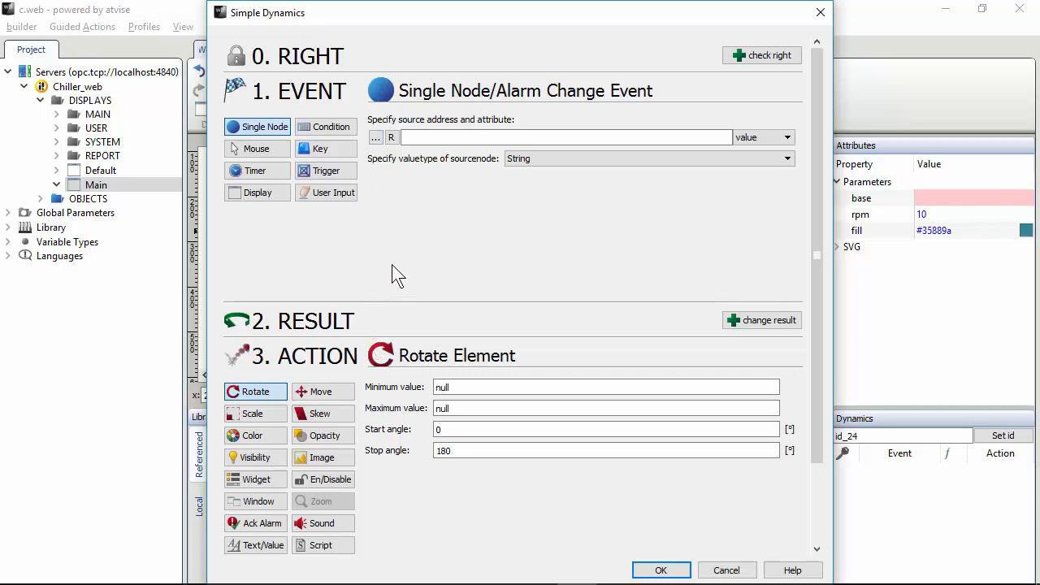
{"action": "mouse_move", "coordinate": [386, 253]}
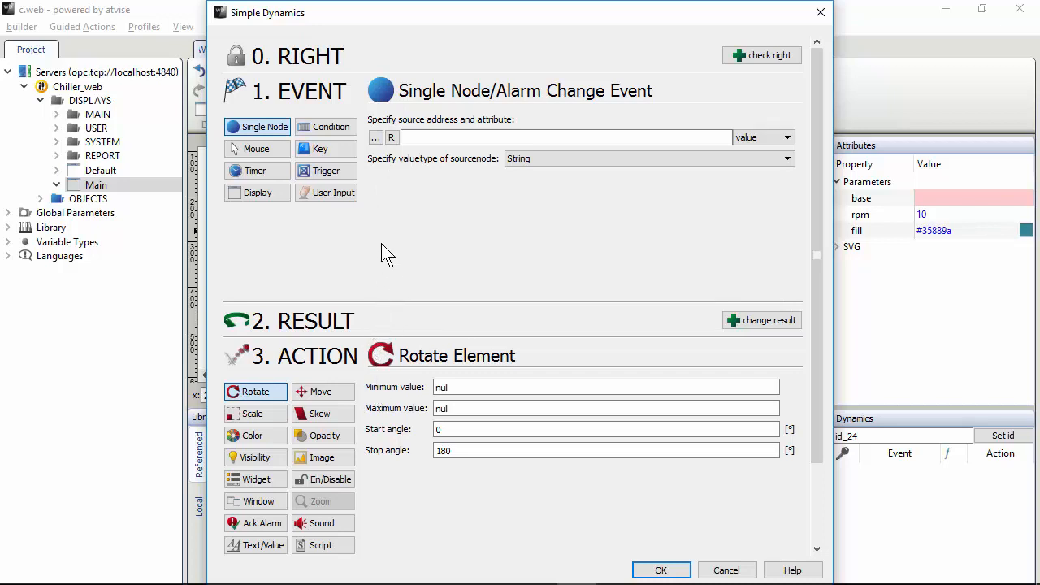
{"action": "mouse_move", "coordinate": [394, 234]}
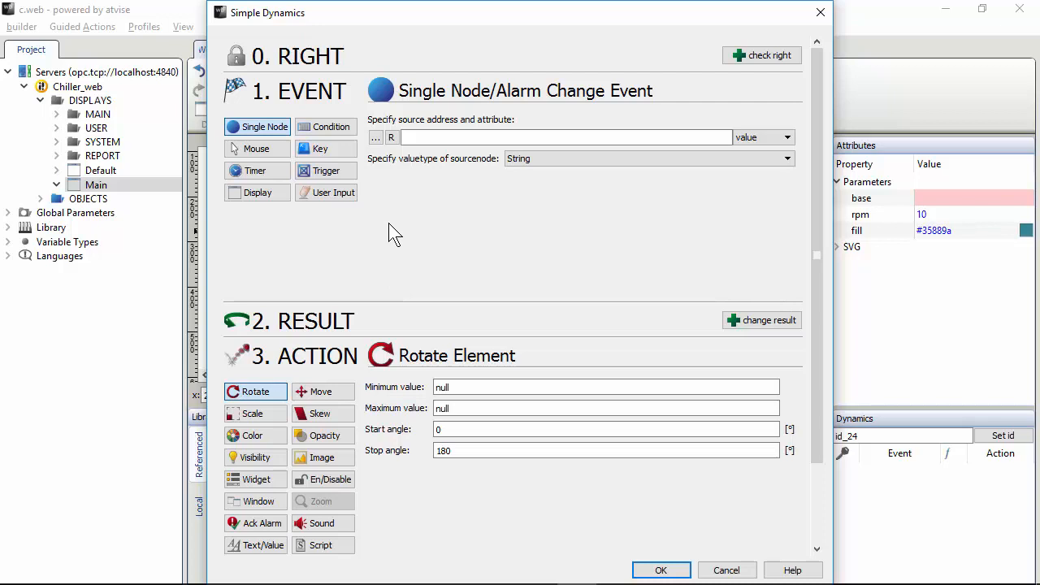
{"action": "mouse_move", "coordinate": [423, 226]}
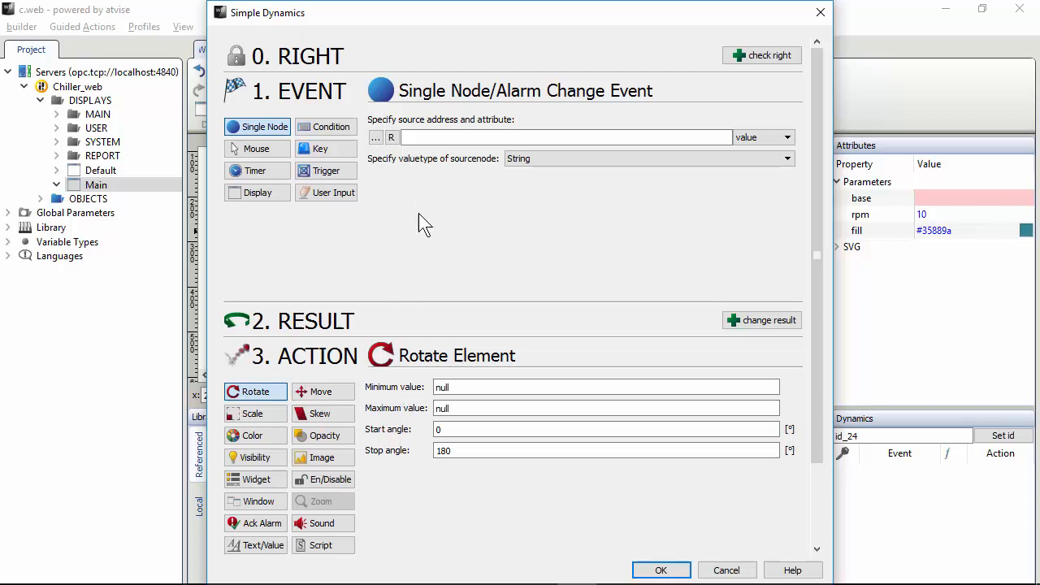
{"action": "mouse_move", "coordinate": [260, 162]}
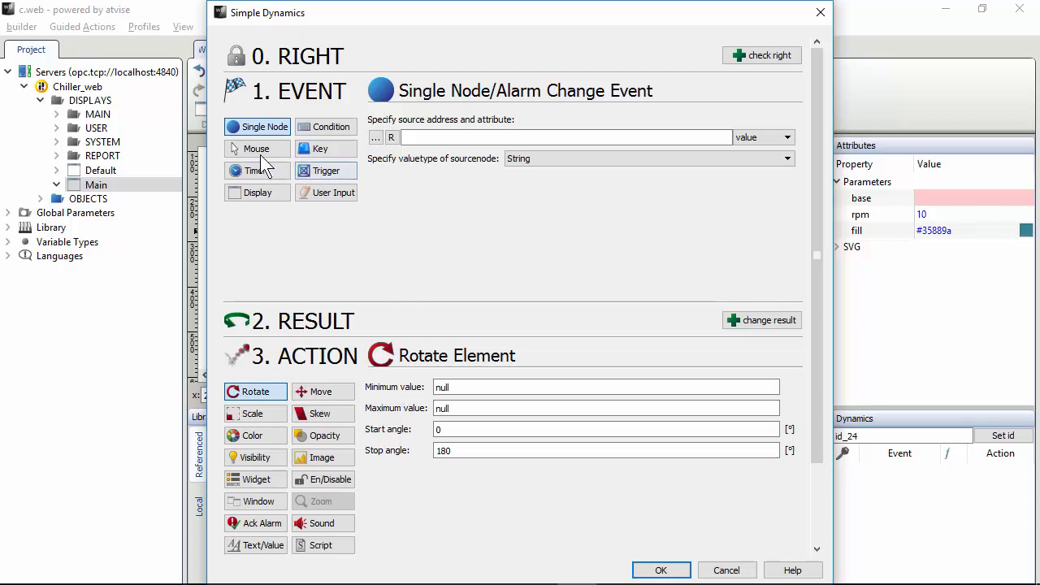
{"action": "left_click", "coordinate": [257, 148]}
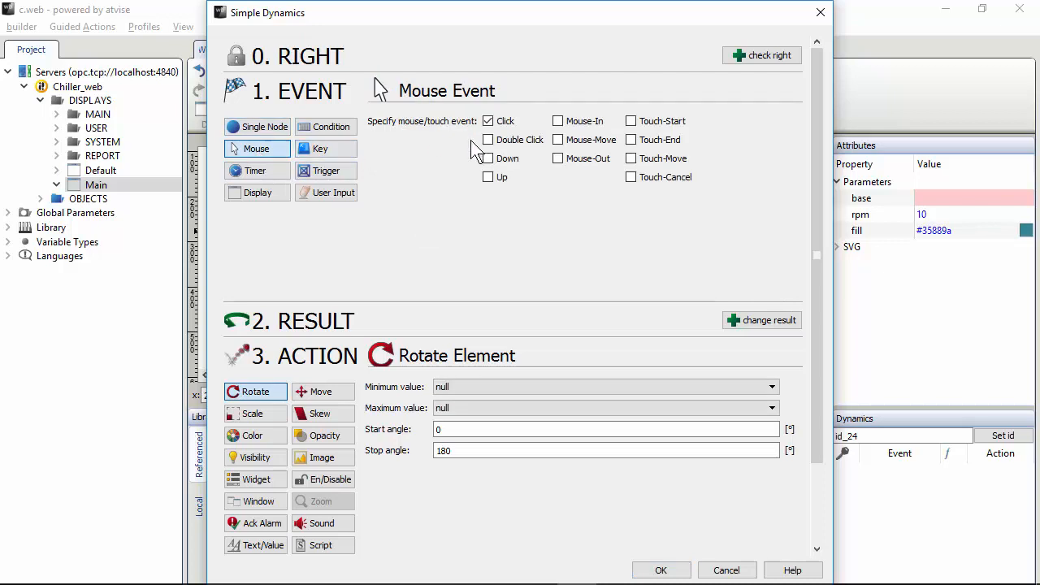
{"action": "mouse_move", "coordinate": [552, 134]}
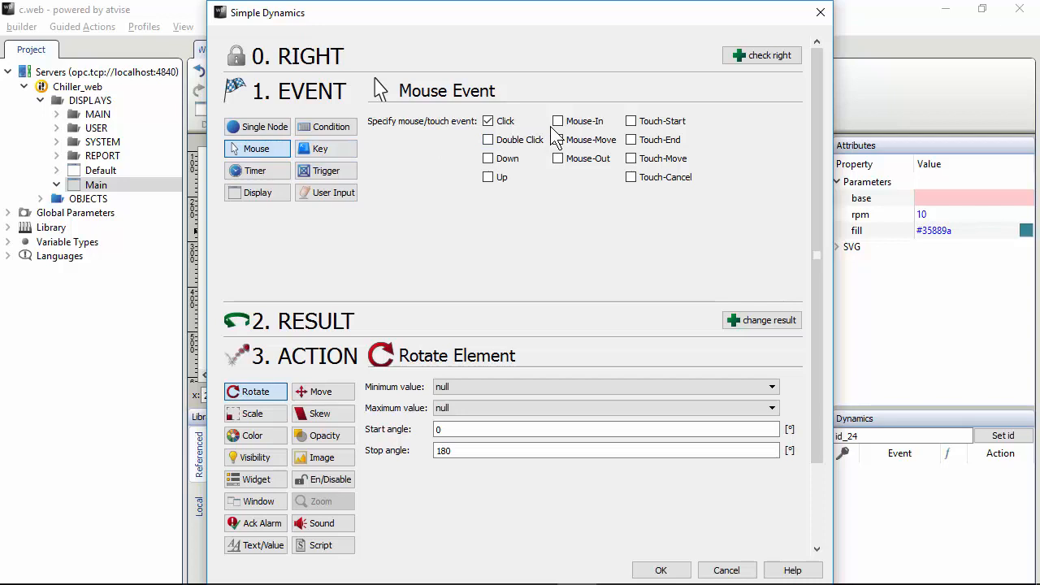
{"action": "left_click", "coordinate": [319, 148]}
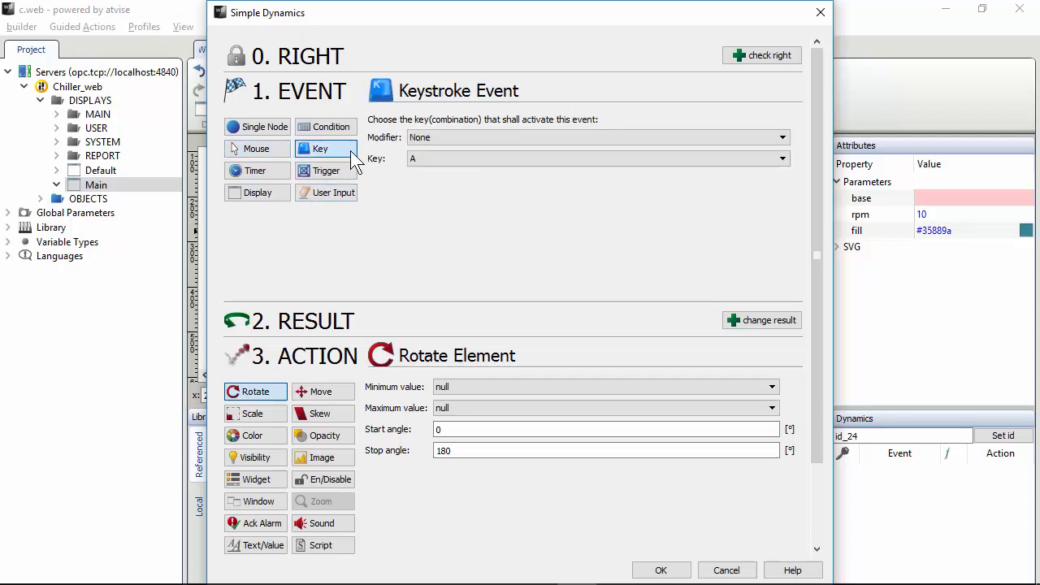
{"action": "mouse_move", "coordinate": [410, 168]}
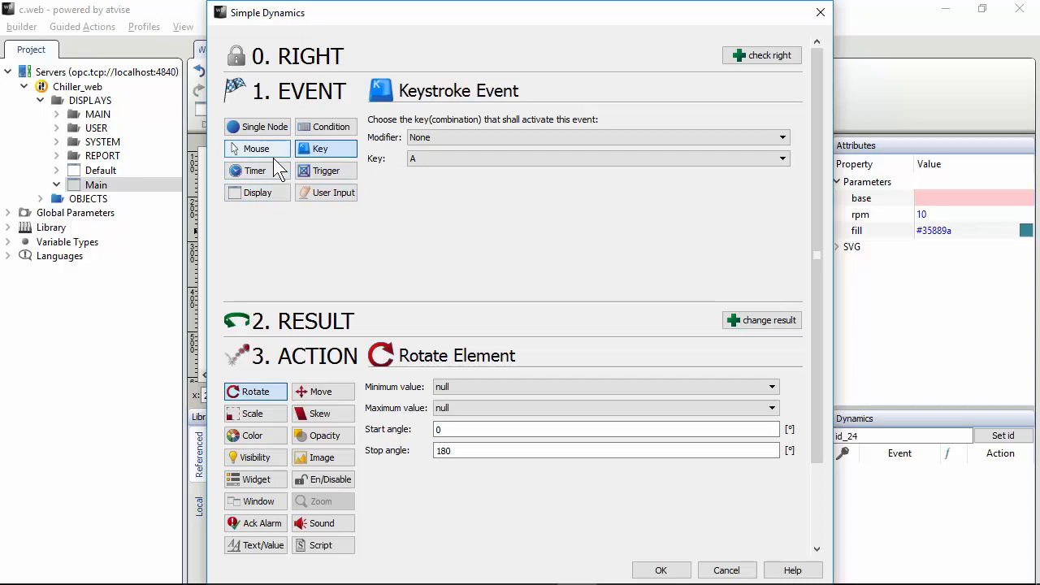
{"action": "left_click", "coordinate": [326, 126]}
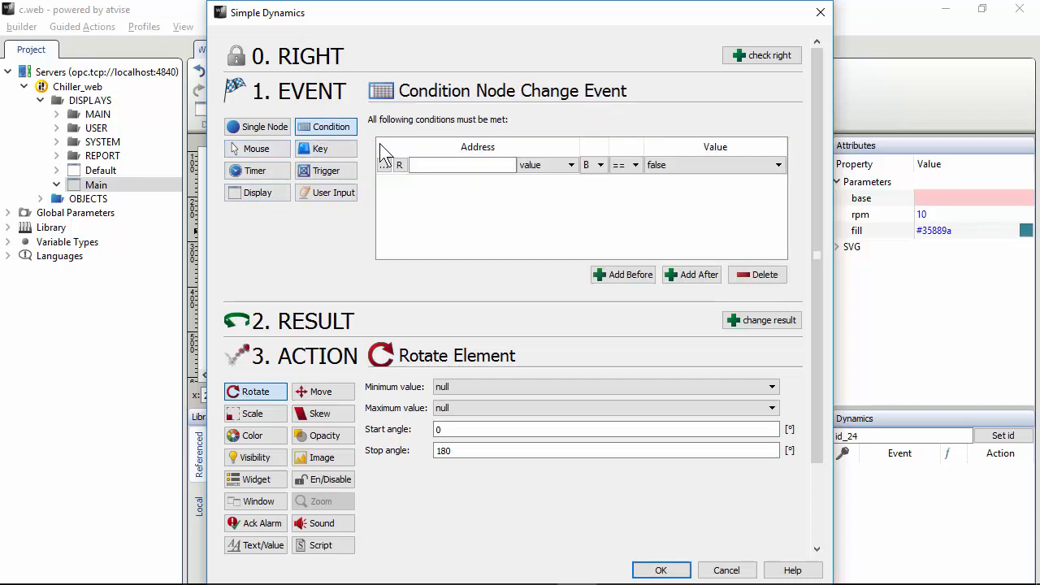
{"action": "mouse_move", "coordinate": [543, 200]}
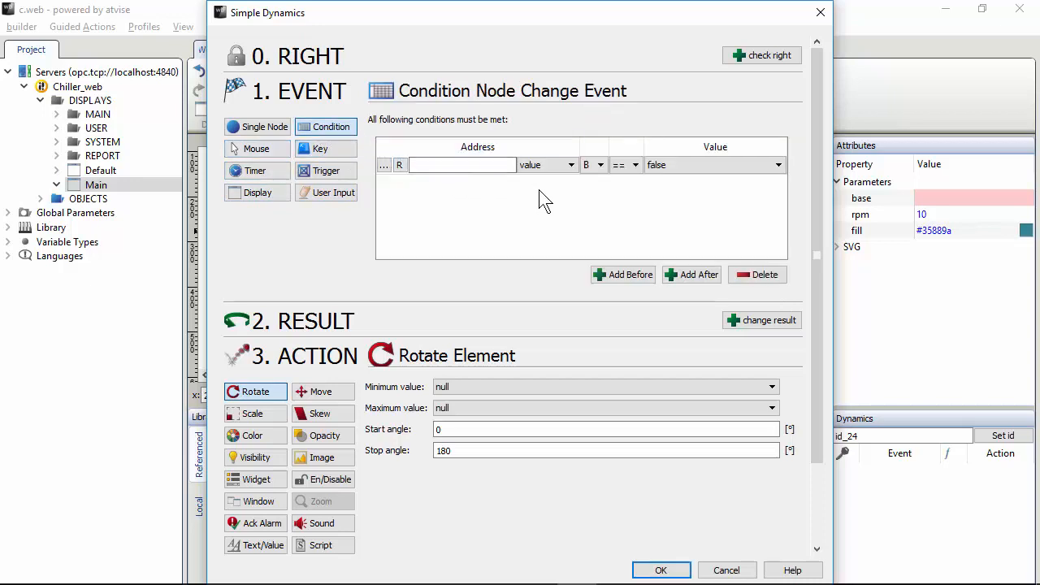
{"action": "mouse_move", "coordinate": [268, 142]}
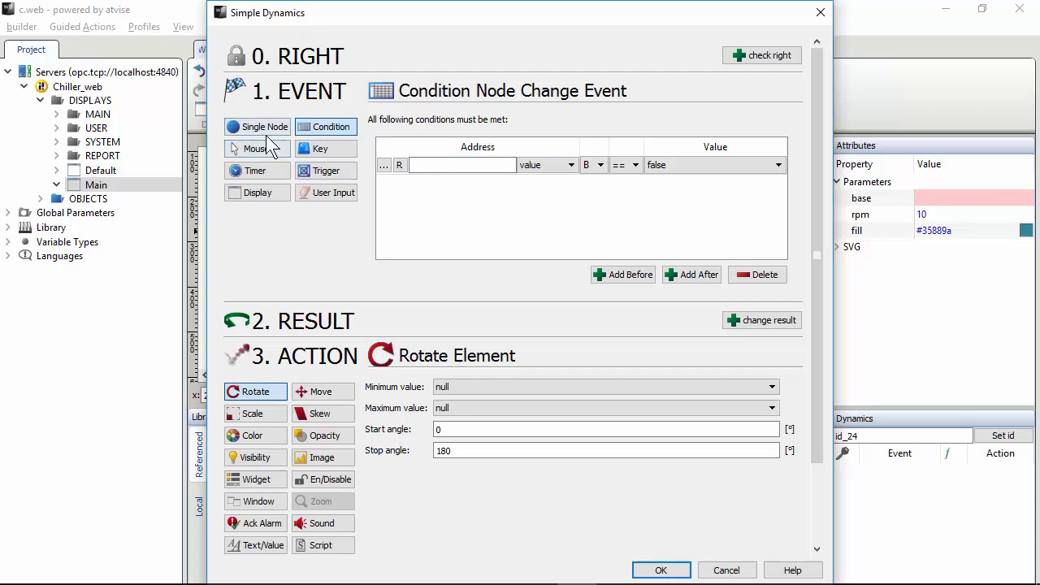
Use a single node change event with a Change Visibility action.
{"action": "left_click", "coordinate": [263, 127]}
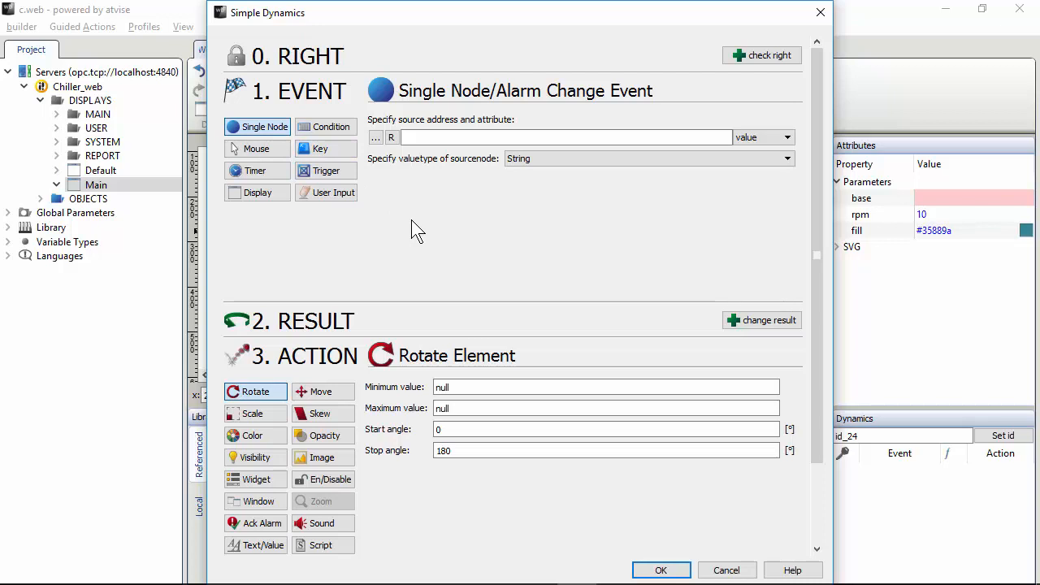
{"action": "mouse_move", "coordinate": [377, 384]}
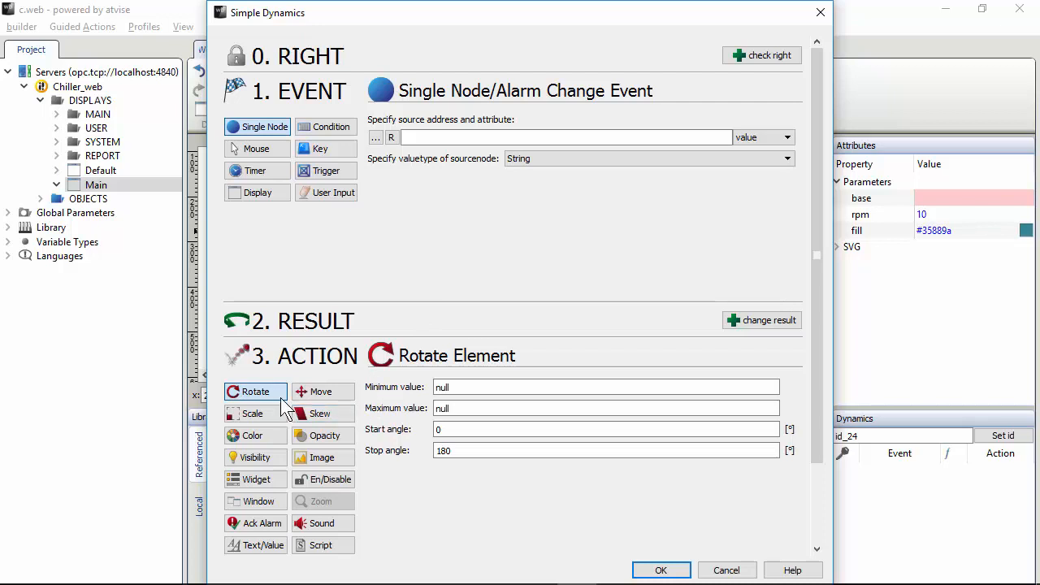
{"action": "mouse_move", "coordinate": [281, 418]}
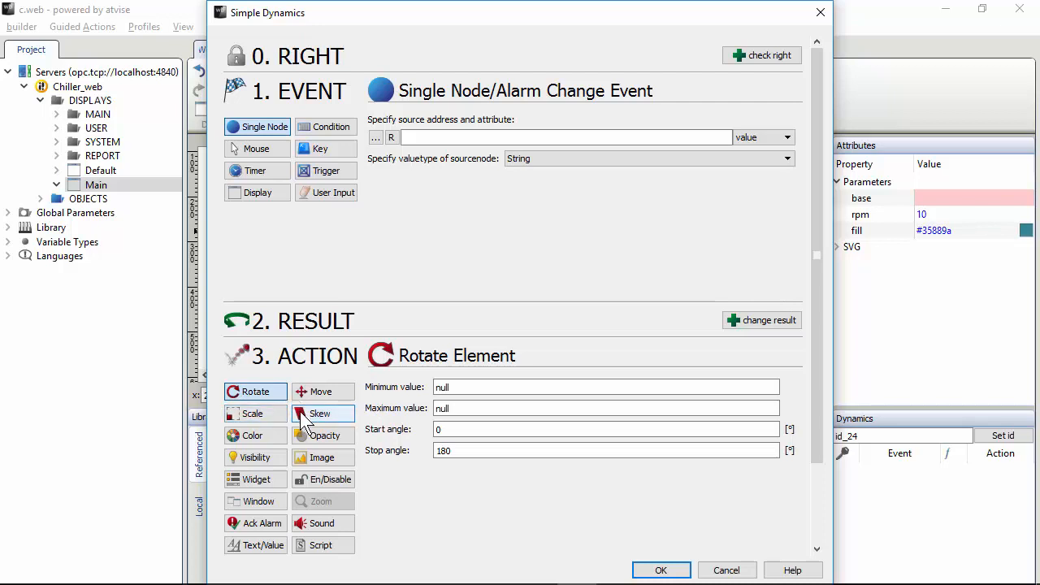
{"action": "mouse_move", "coordinate": [293, 435]}
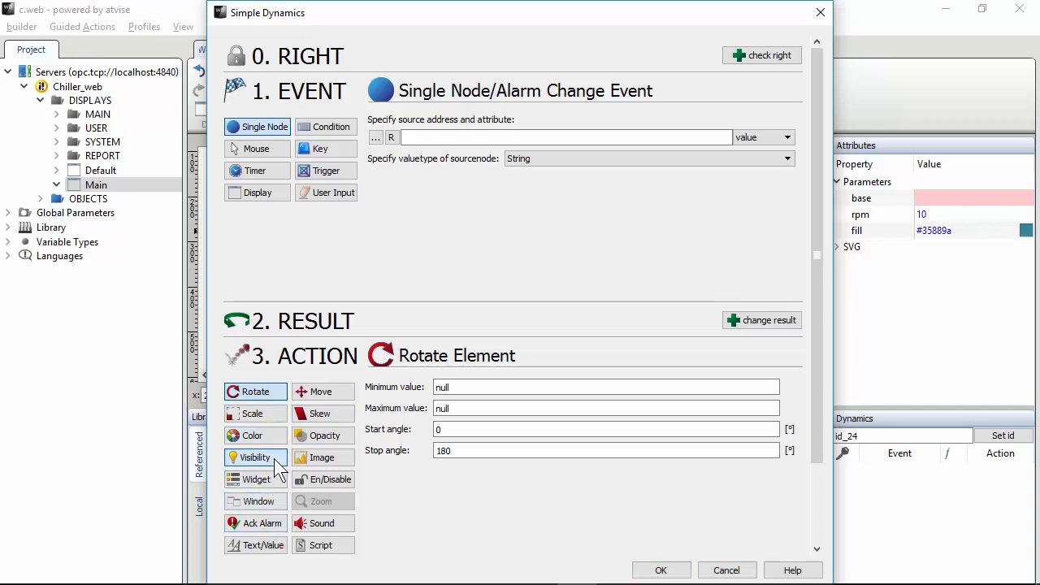
{"action": "left_click", "coordinate": [257, 456]}
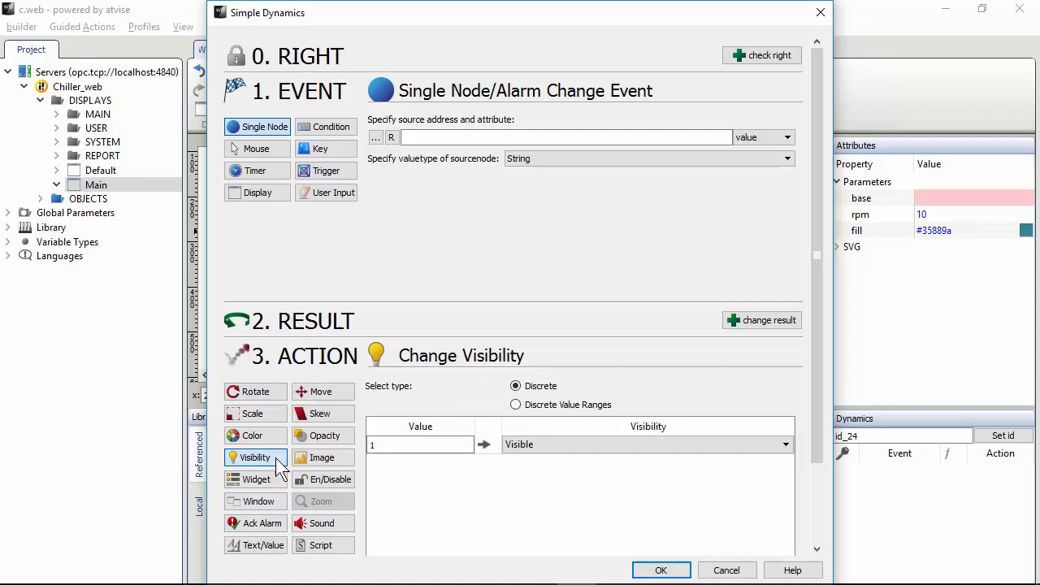
{"action": "mouse_move", "coordinate": [389, 337]}
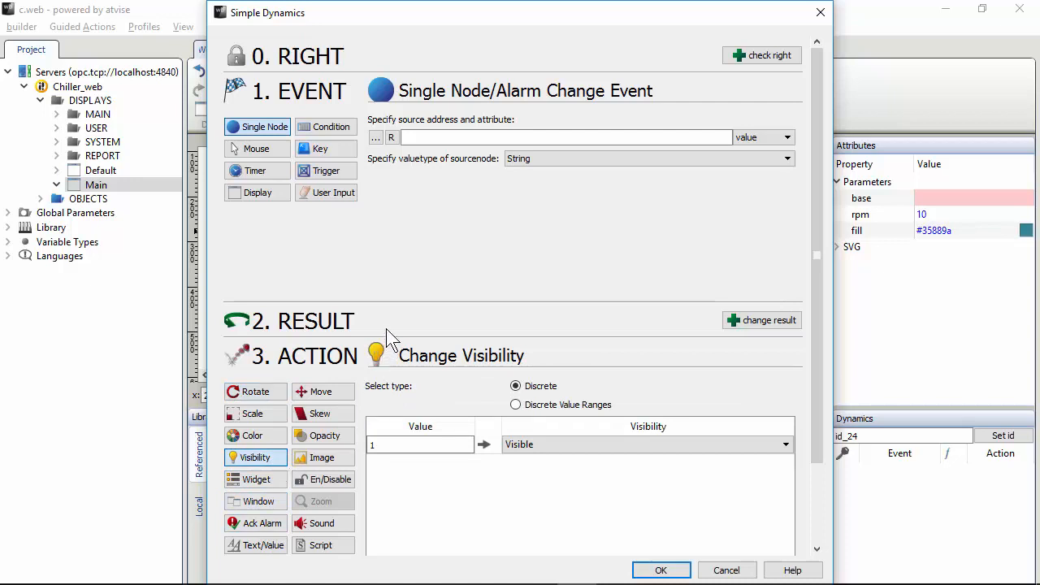
{"action": "mouse_move", "coordinate": [389, 329]}
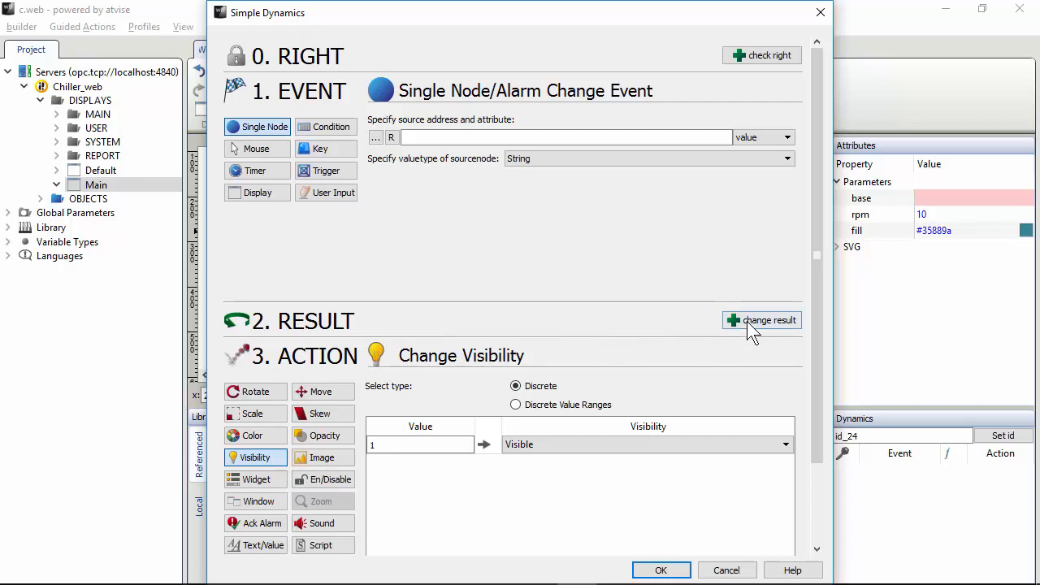
Make the dynamic fire on a mouse Click and remove the Node result.
{"action": "left_click", "coordinate": [761, 319]}
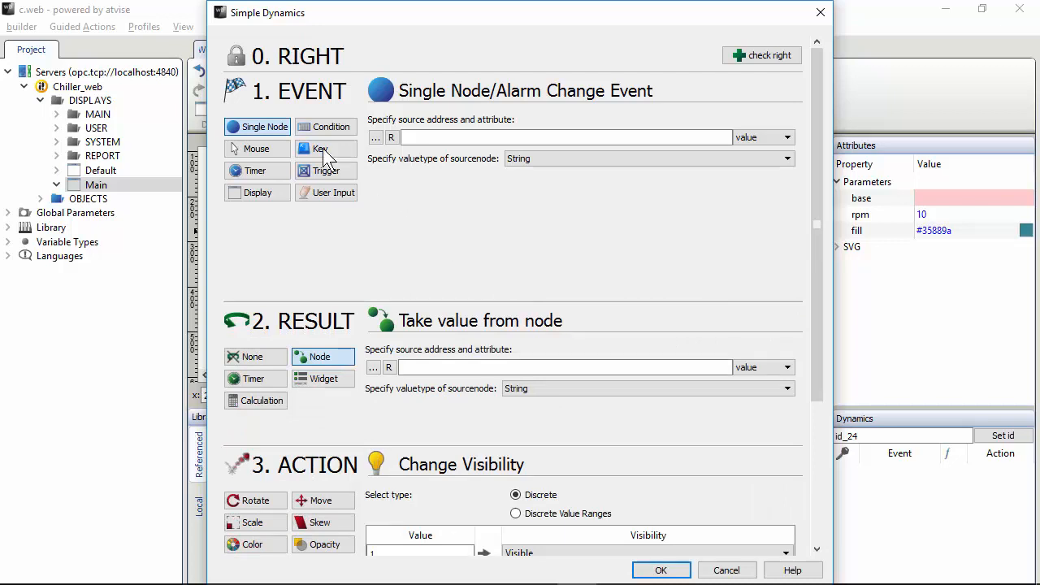
{"action": "left_click", "coordinate": [257, 148]}
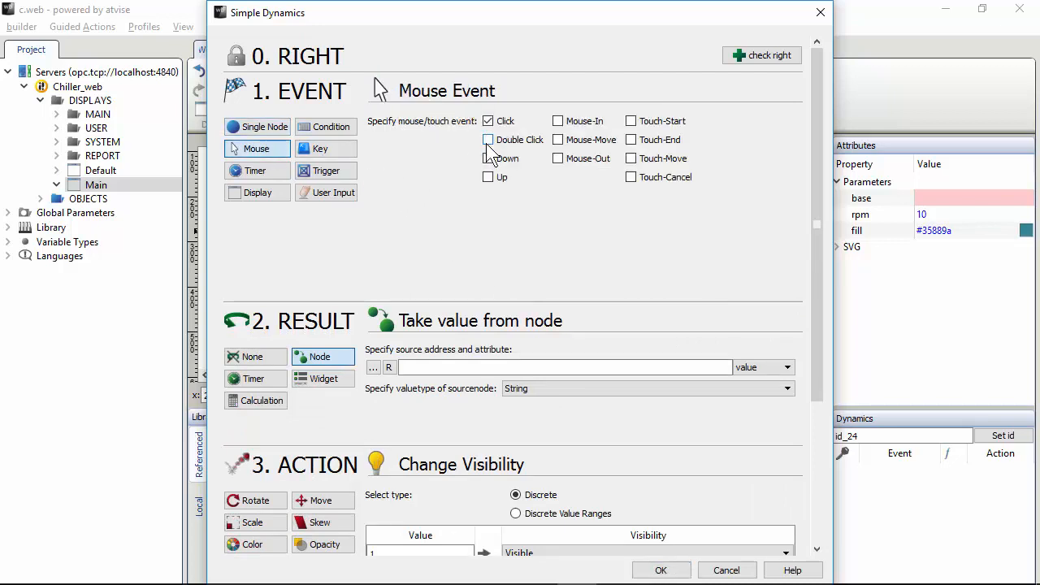
{"action": "left_click", "coordinate": [488, 139]}
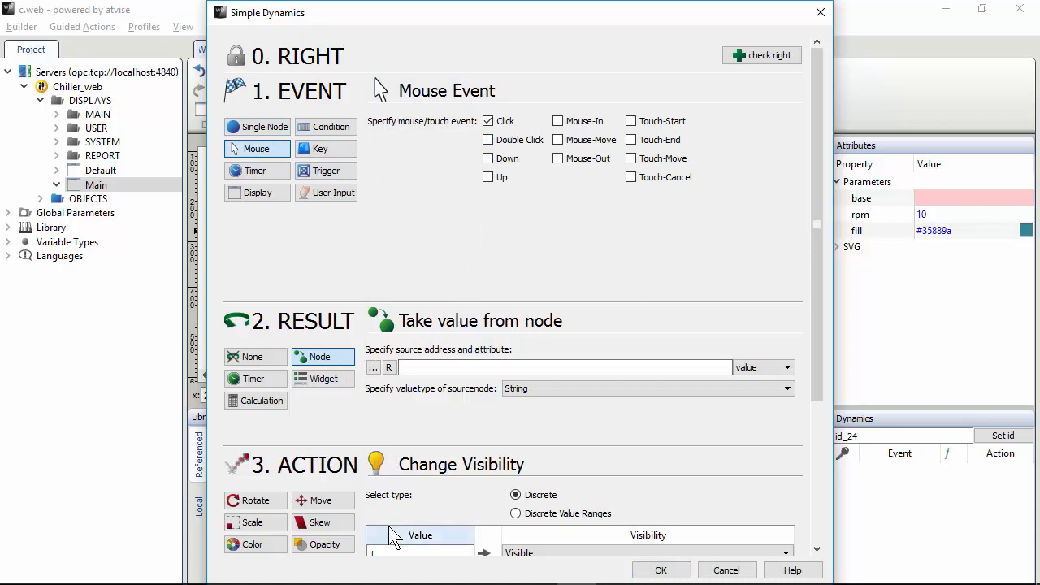
{"action": "left_click", "coordinate": [792, 569]}
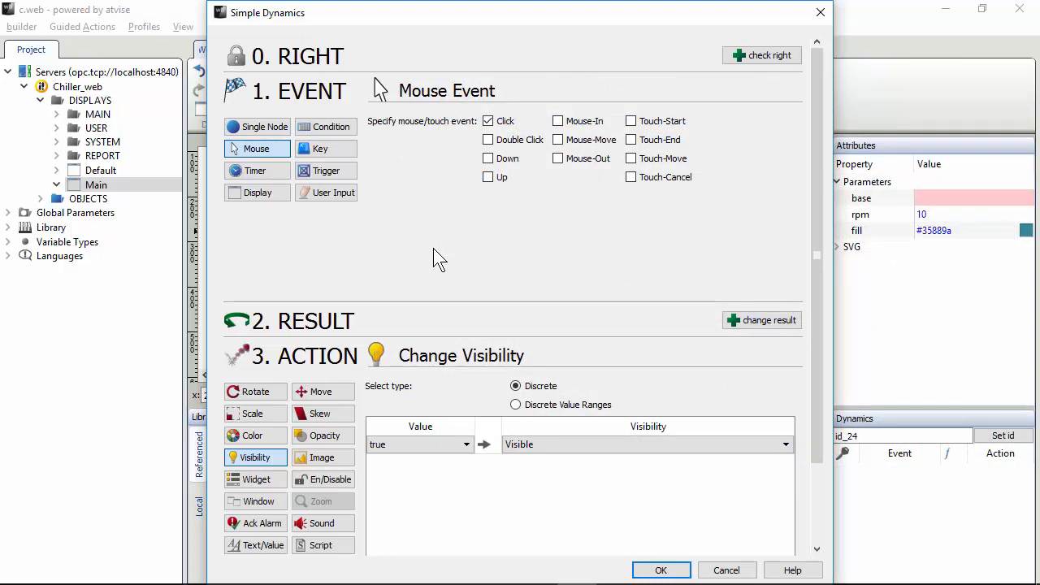
Trigger the dynamic on the single node $dev$ > Digitals > UnitOn.
{"action": "left_click", "coordinate": [262, 126]}
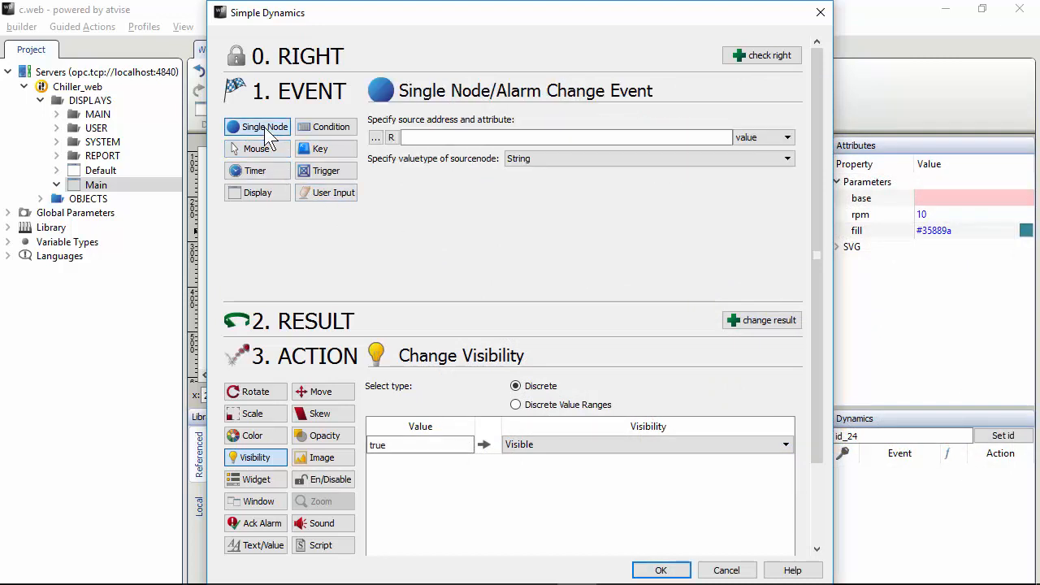
{"action": "mouse_move", "coordinate": [264, 127]}
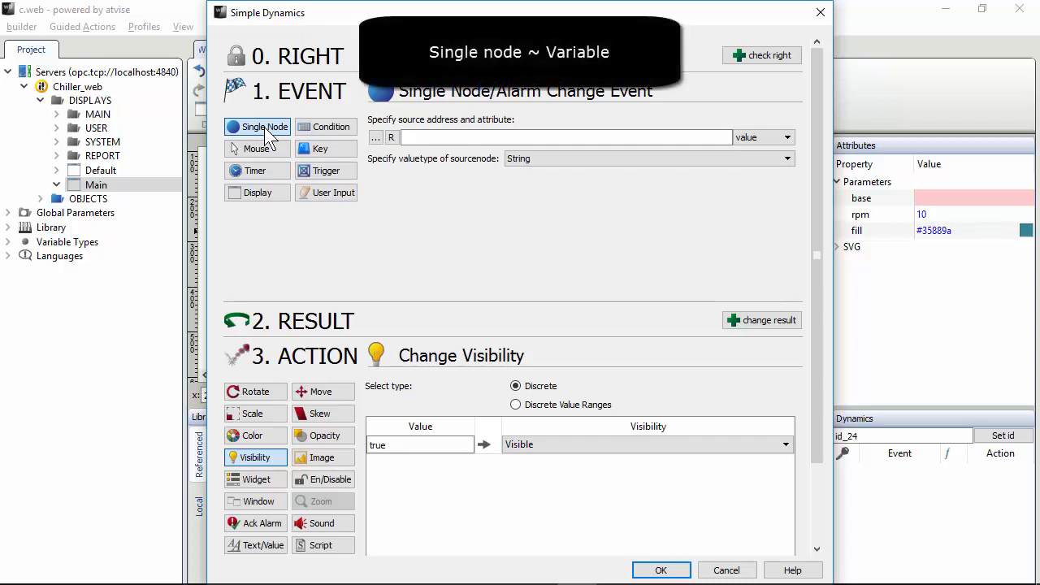
{"action": "left_click", "coordinate": [375, 137]}
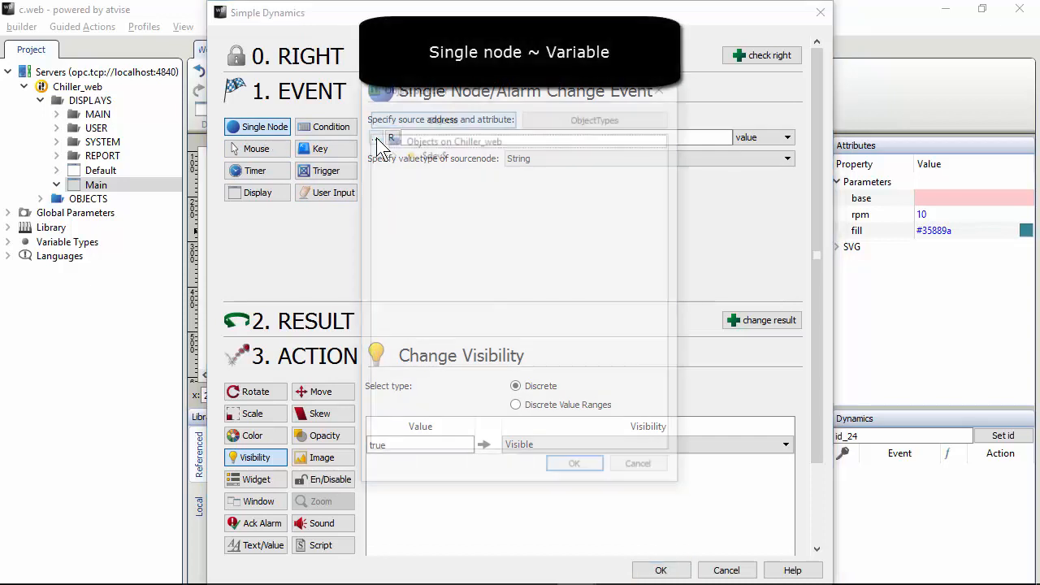
{"action": "left_click", "coordinate": [375, 137]}
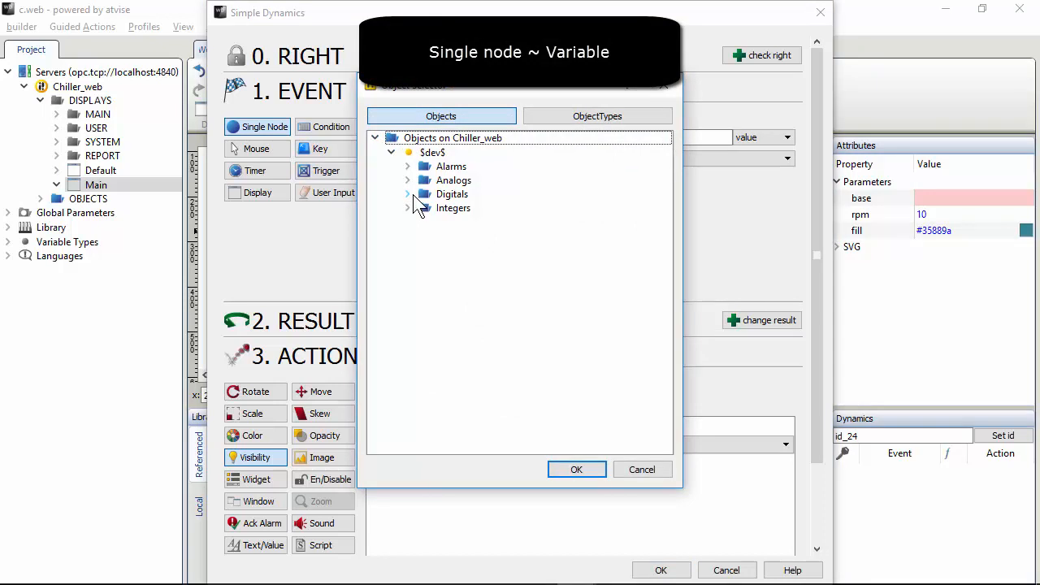
{"action": "left_click", "coordinate": [408, 193]}
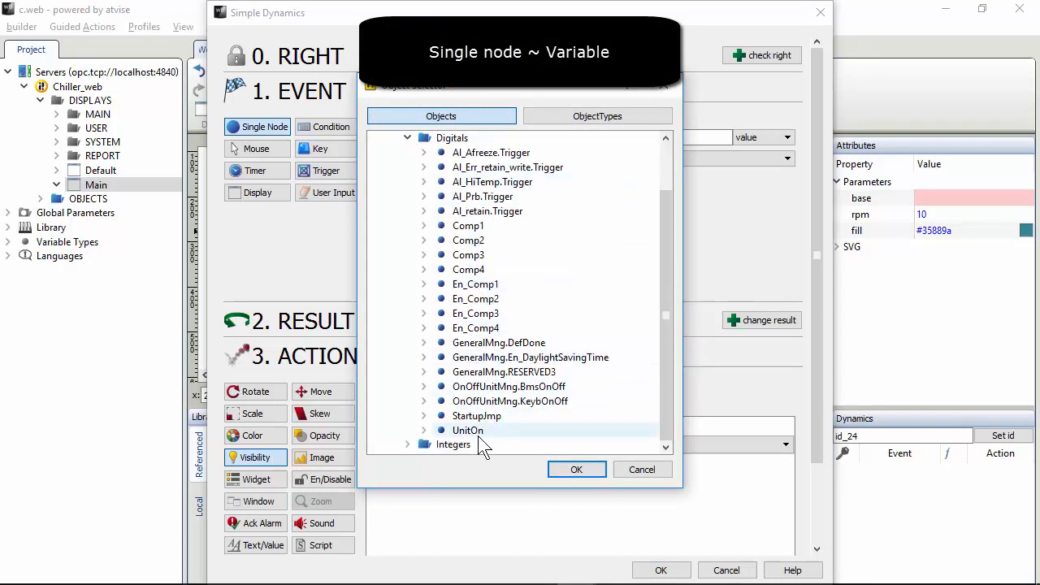
{"action": "left_click", "coordinate": [576, 469]}
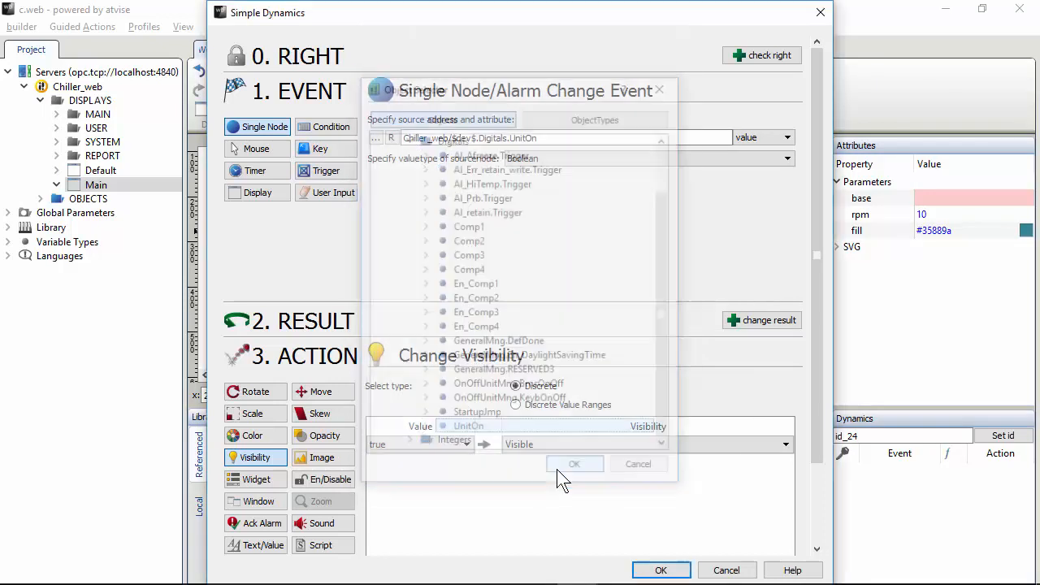
{"action": "left_click", "coordinate": [575, 463]}
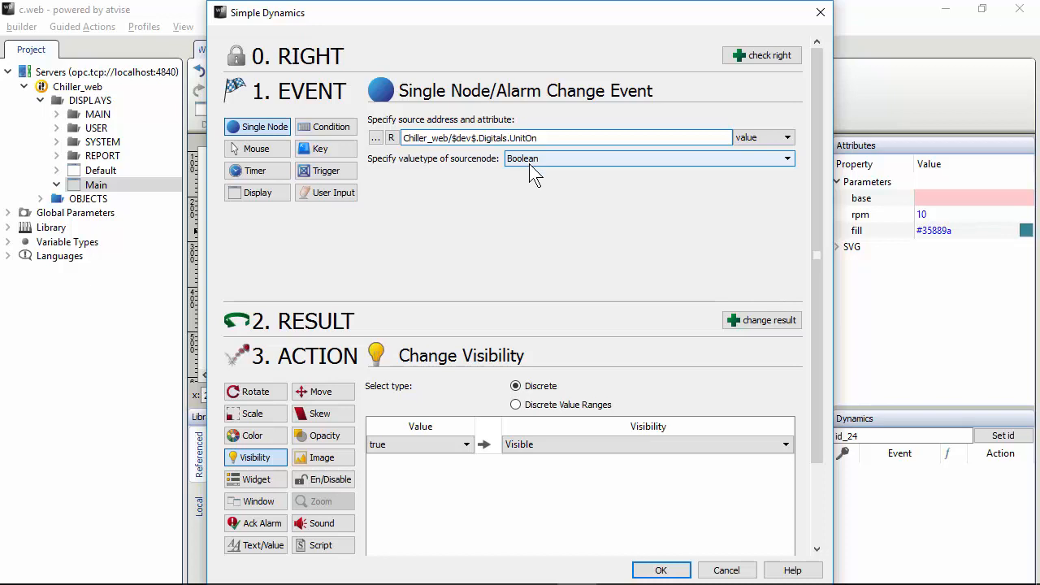
{"action": "mouse_move", "coordinate": [516, 229]}
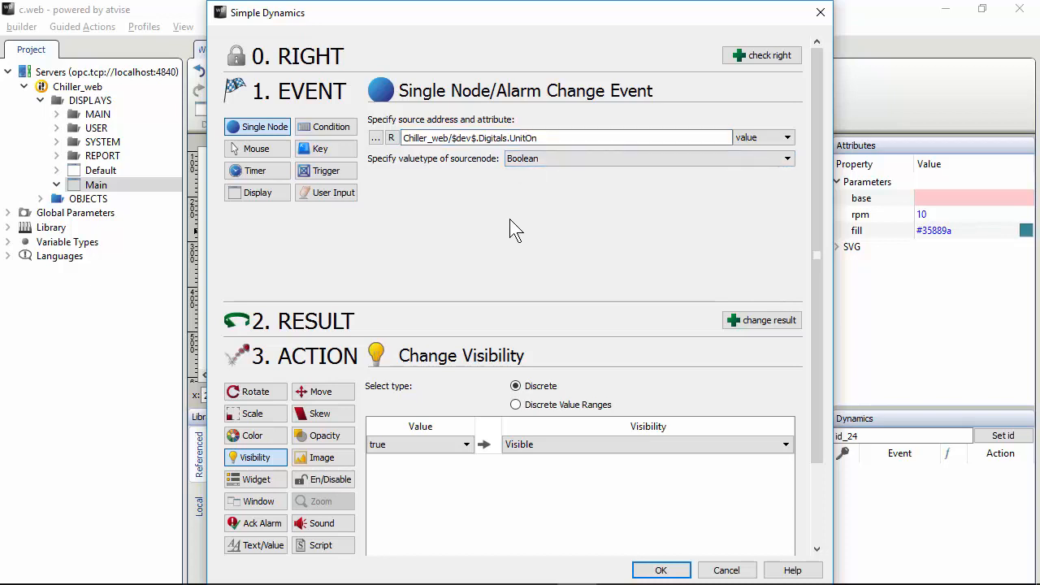
Keep the visibility action, add false → Invisible, and confirm the dynamic.
{"action": "left_click", "coordinate": [255, 435]}
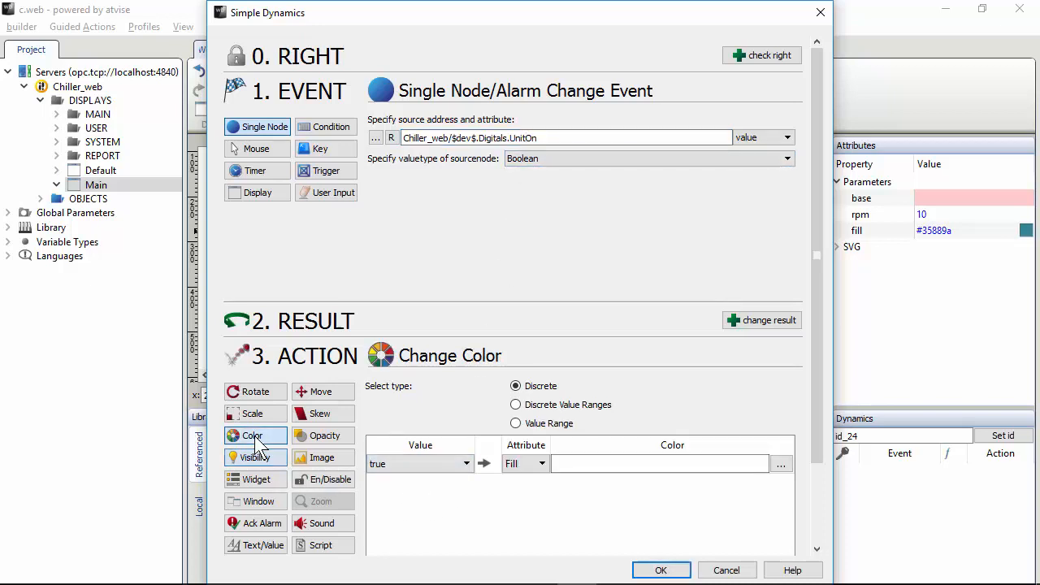
{"action": "left_click", "coordinate": [257, 458]}
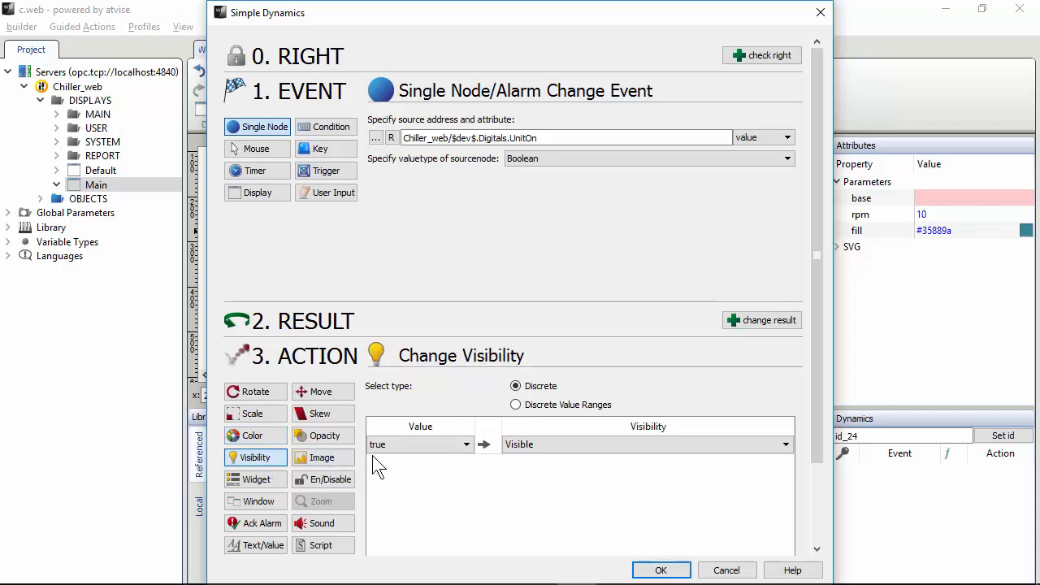
{"action": "mouse_move", "coordinate": [505, 462]}
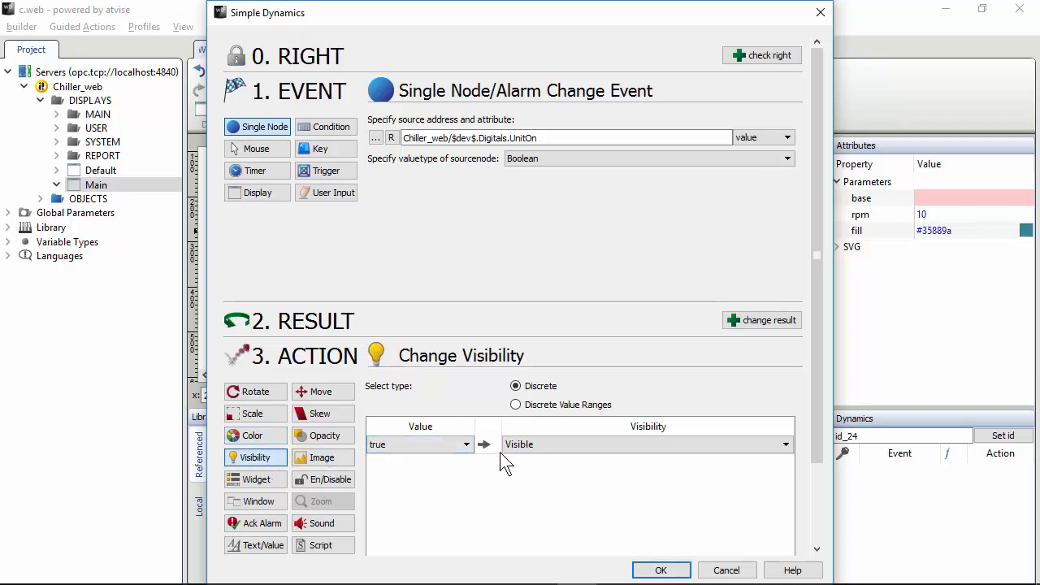
{"action": "scroll", "scroll_direction": "down", "scroll_amount": 3}
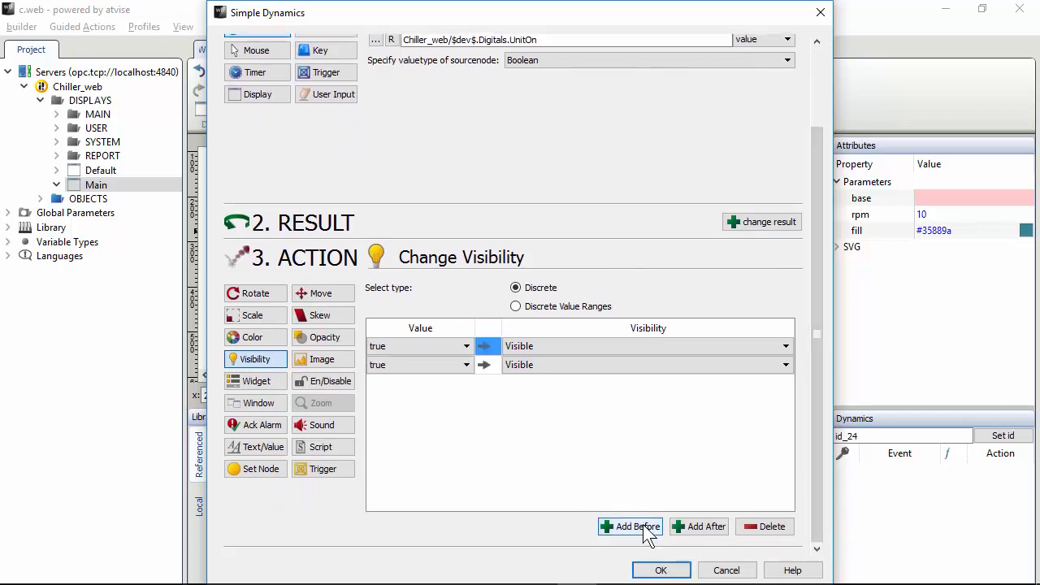
{"action": "mouse_move", "coordinate": [462, 396]}
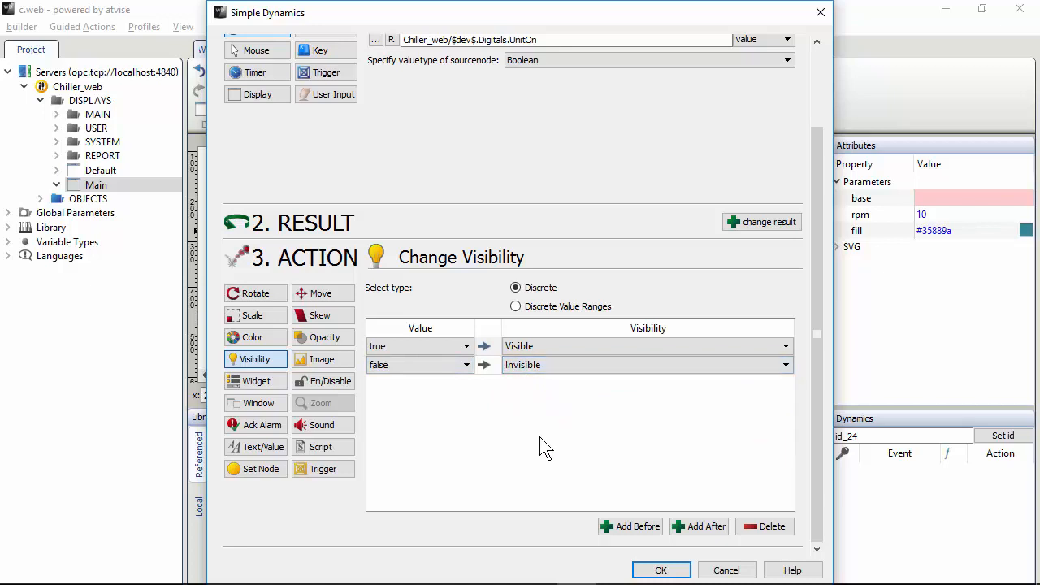
{"action": "left_click", "coordinate": [661, 569]}
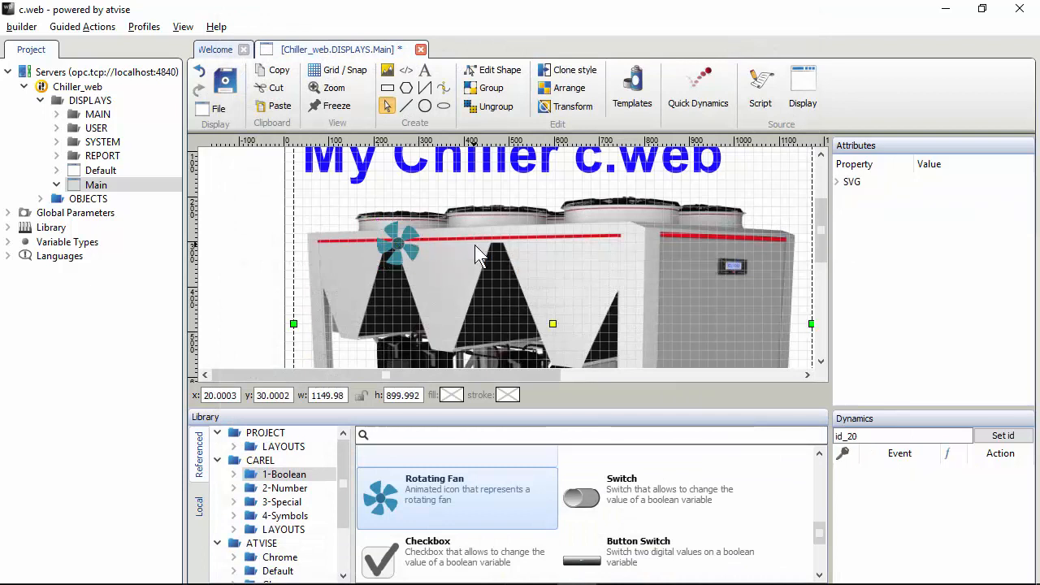
Reopen the fan's dynamics list and open its single-node visibility dynamic.
{"action": "left_click", "coordinate": [398, 243]}
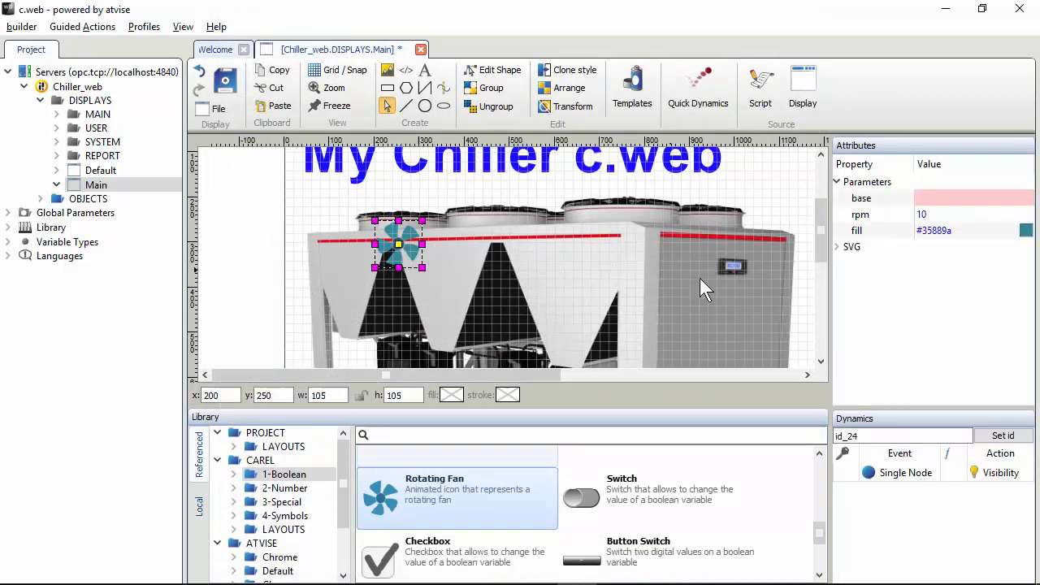
{"action": "mouse_move", "coordinate": [848, 484]}
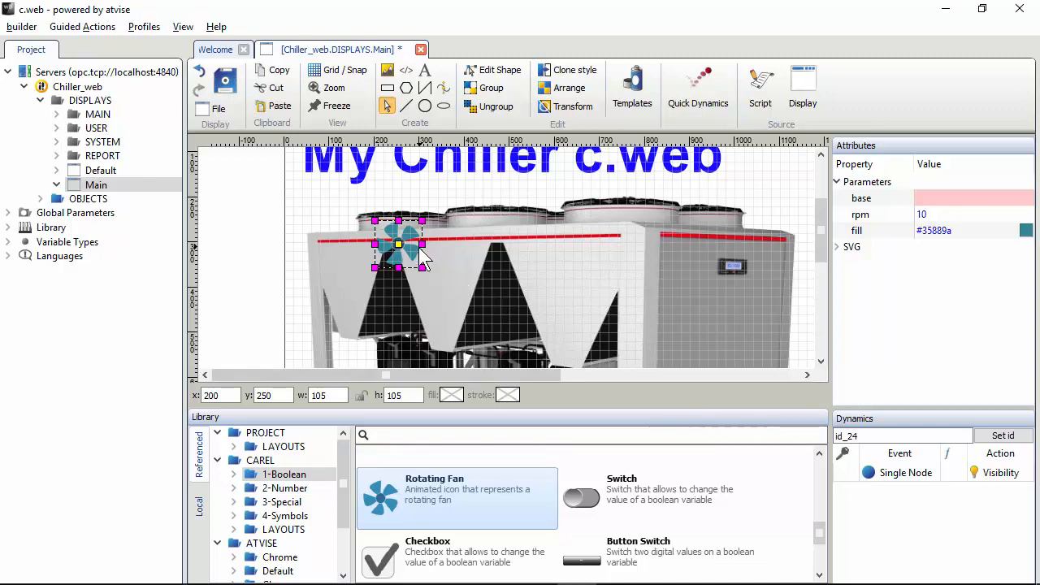
{"action": "right_click", "coordinate": [398, 244]}
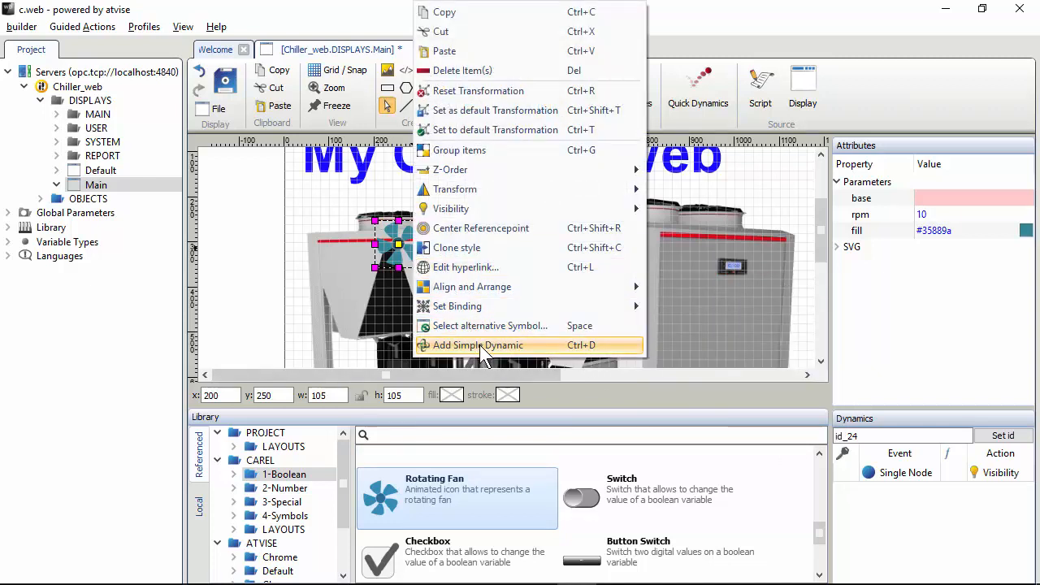
{"action": "mouse_move", "coordinate": [459, 354]}
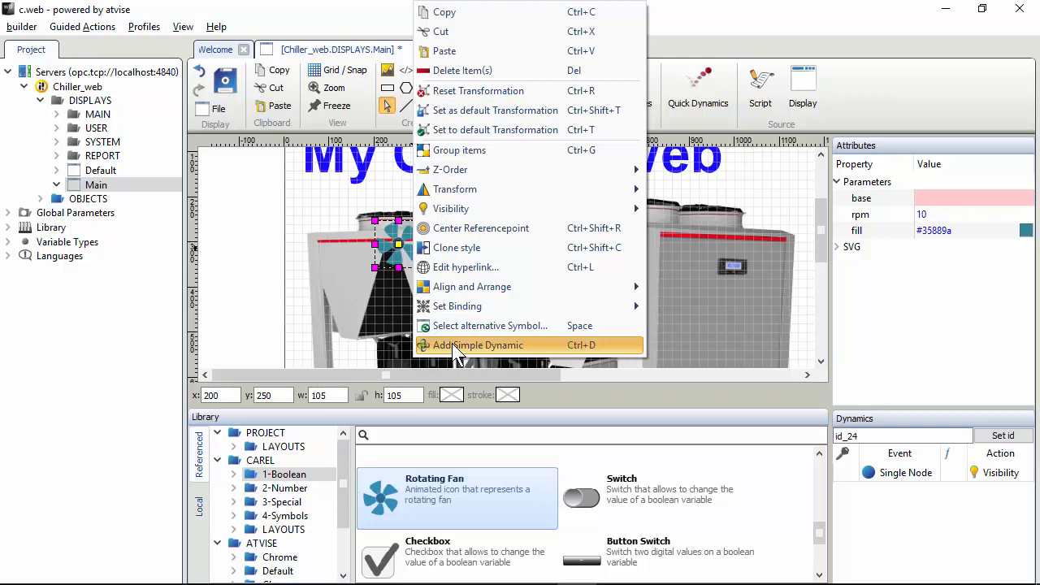
{"action": "left_click", "coordinate": [479, 345]}
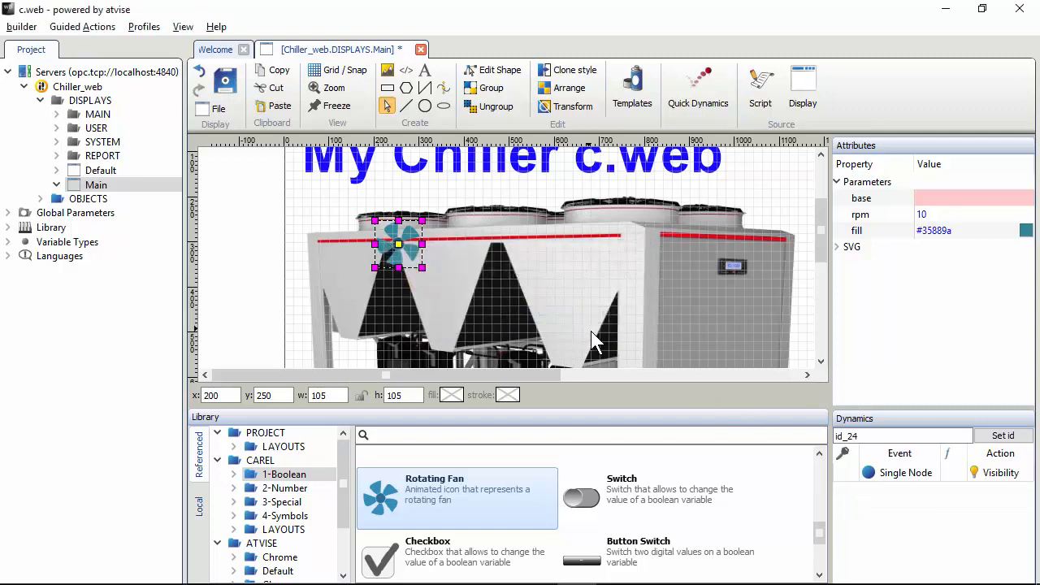
{"action": "mouse_move", "coordinate": [764, 396]}
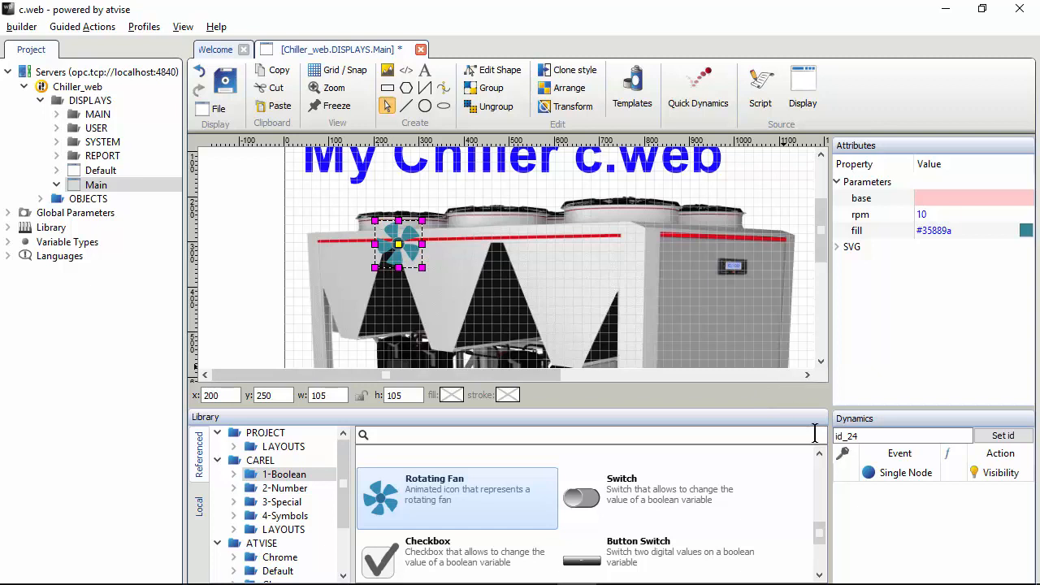
{"action": "left_click", "coordinate": [904, 472]}
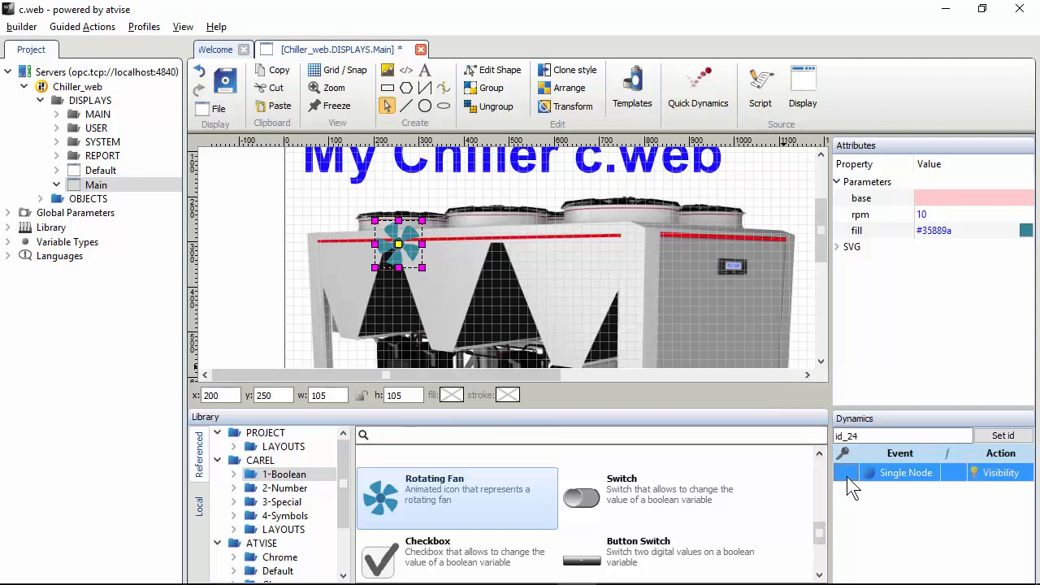
{"action": "double_click", "coordinate": [904, 472]}
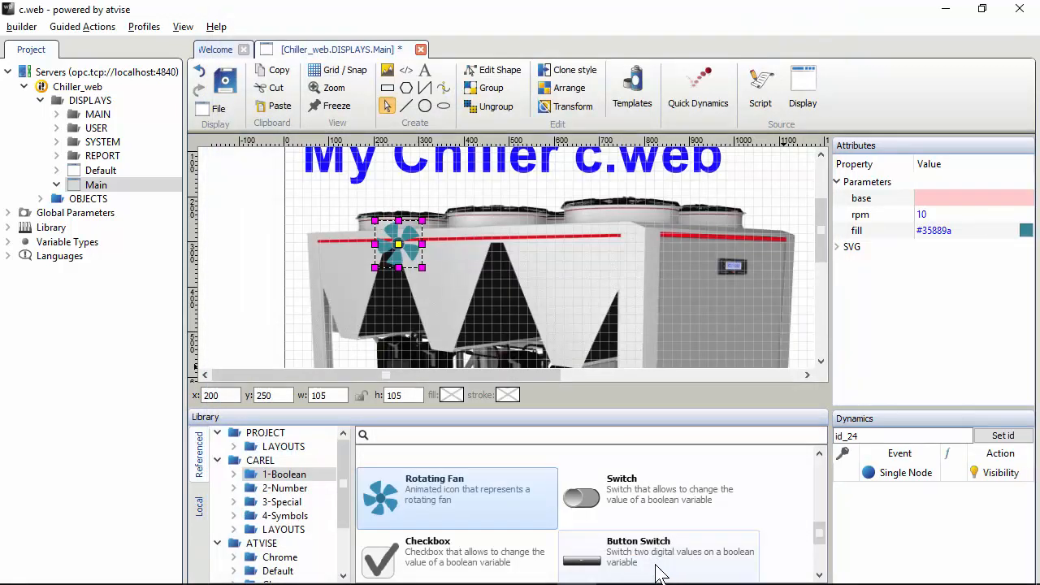
{"action": "mouse_move", "coordinate": [404, 272]}
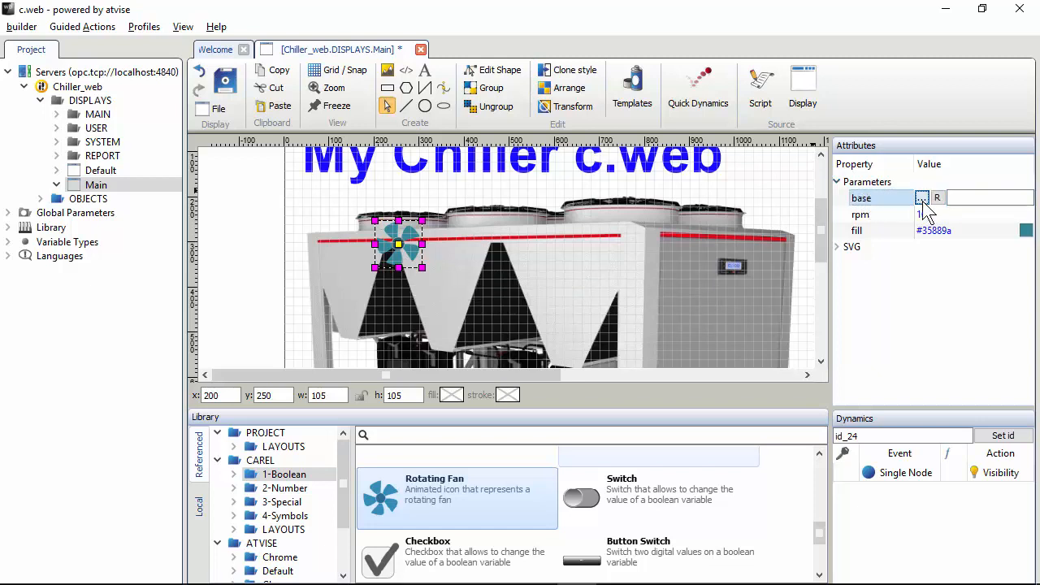
Link the fan's base parameter to $dev$ > Digitals > UnitOn.
{"action": "left_click", "coordinate": [921, 197]}
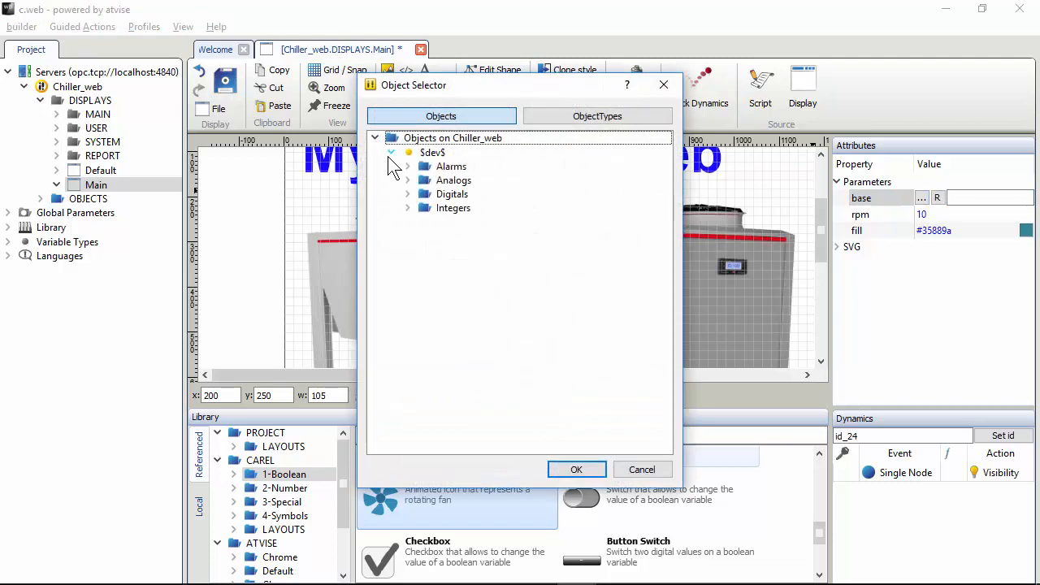
{"action": "left_click", "coordinate": [408, 193]}
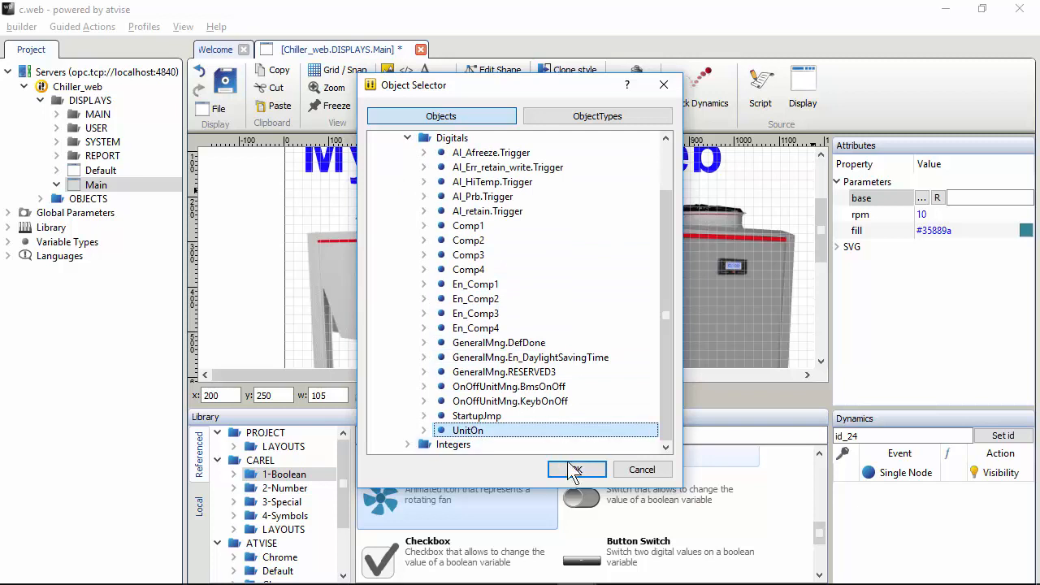
{"action": "left_click", "coordinate": [576, 470]}
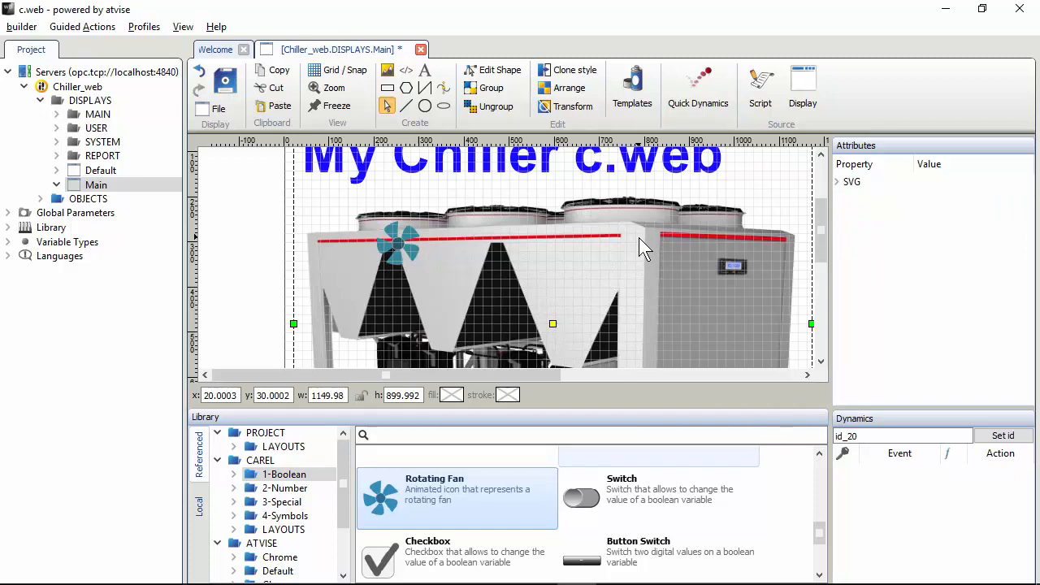
{"action": "mouse_move", "coordinate": [522, 241]}
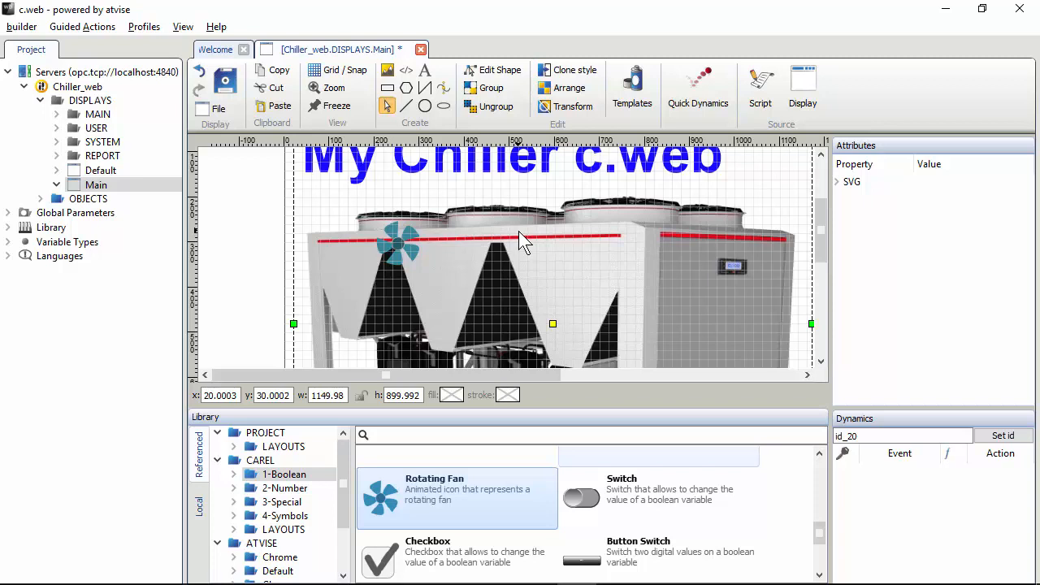
Copy the fan over the middle and right chiller fans, then select the right copy.
{"action": "left_click", "coordinate": [398, 244]}
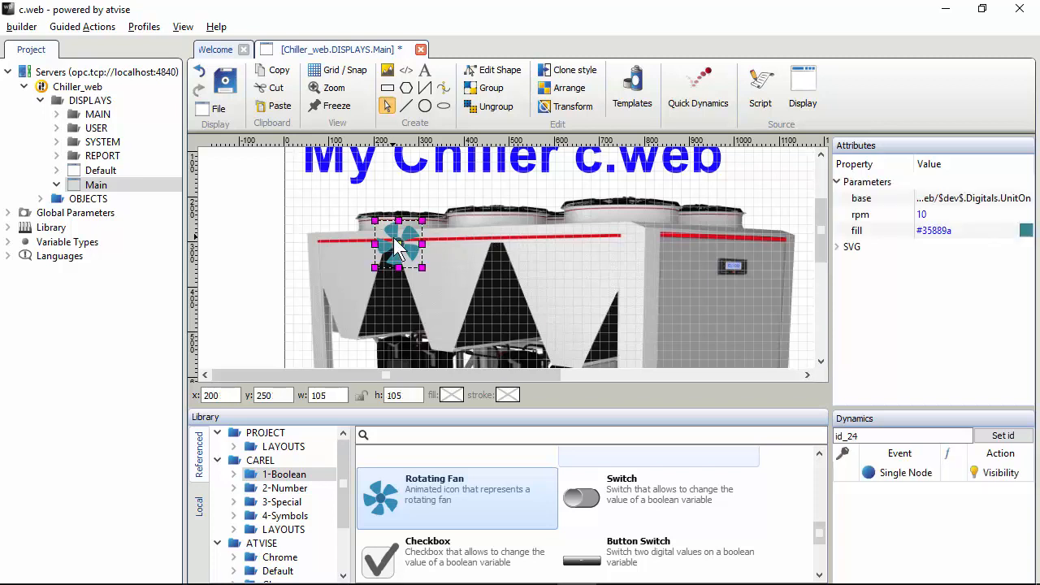
{"action": "left_click_drag", "start_coordinate": [398, 243], "coordinate": [443, 266]}
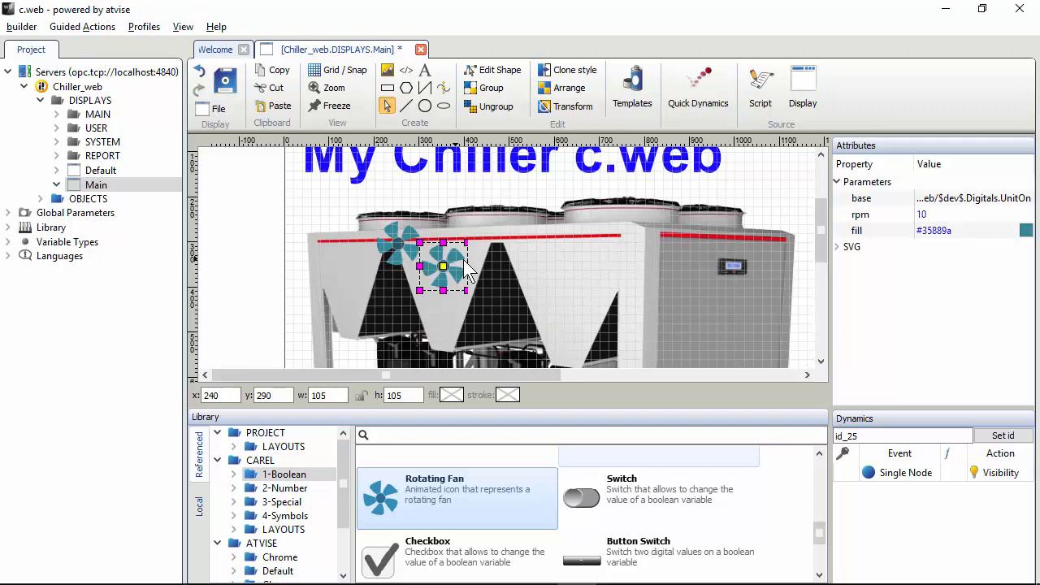
{"action": "left_click_drag", "start_coordinate": [442, 266], "coordinate": [528, 248]}
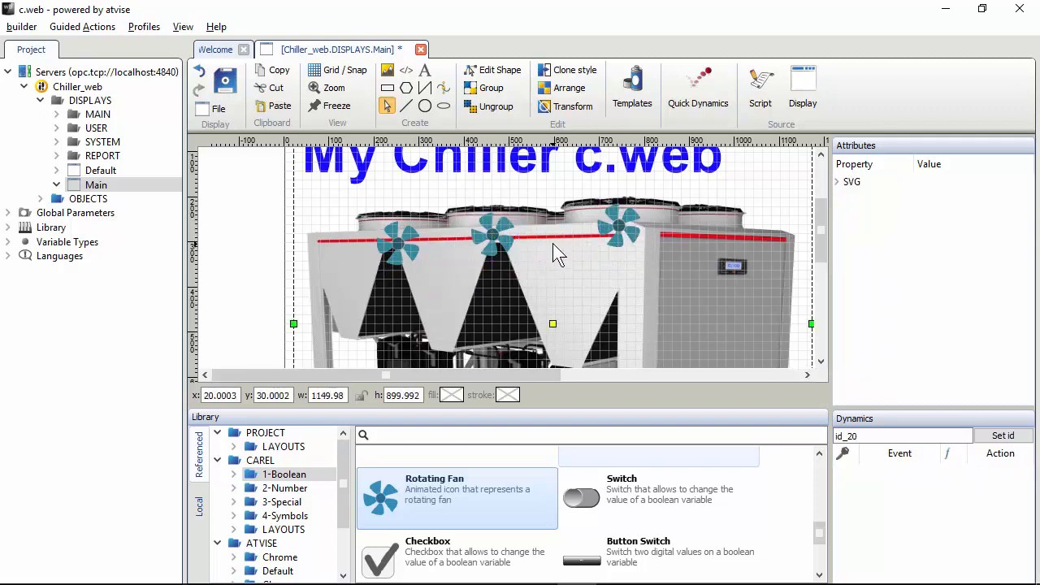
{"action": "left_click", "coordinate": [617, 226]}
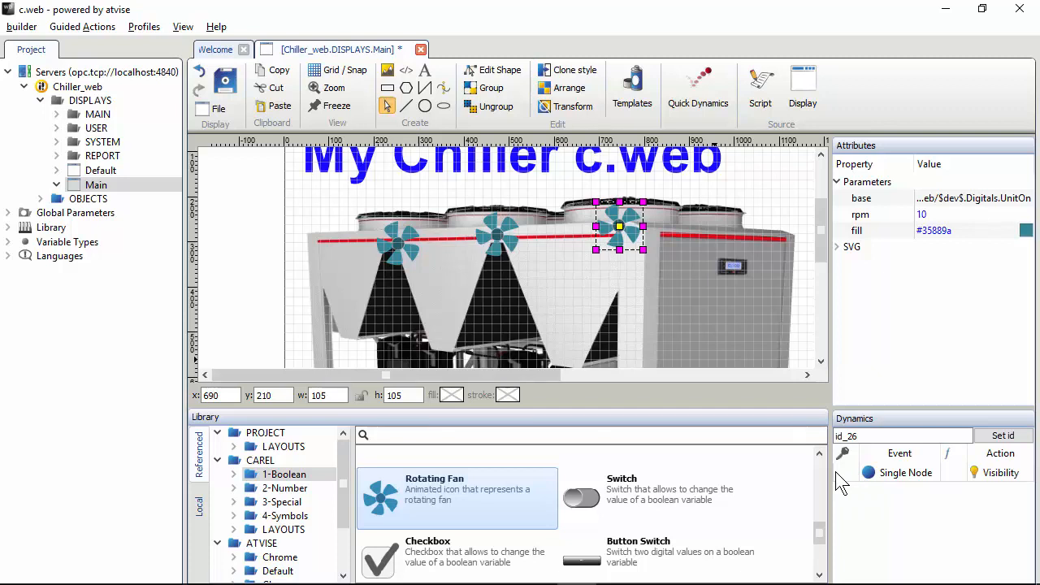
{"action": "mouse_move", "coordinate": [679, 332]}
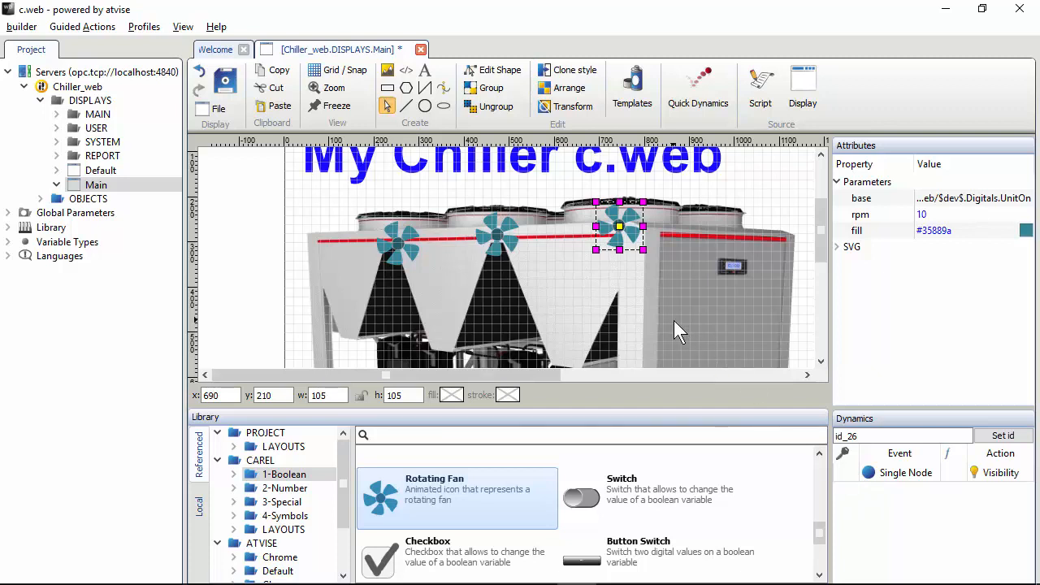
{"action": "mouse_move", "coordinate": [851, 490]}
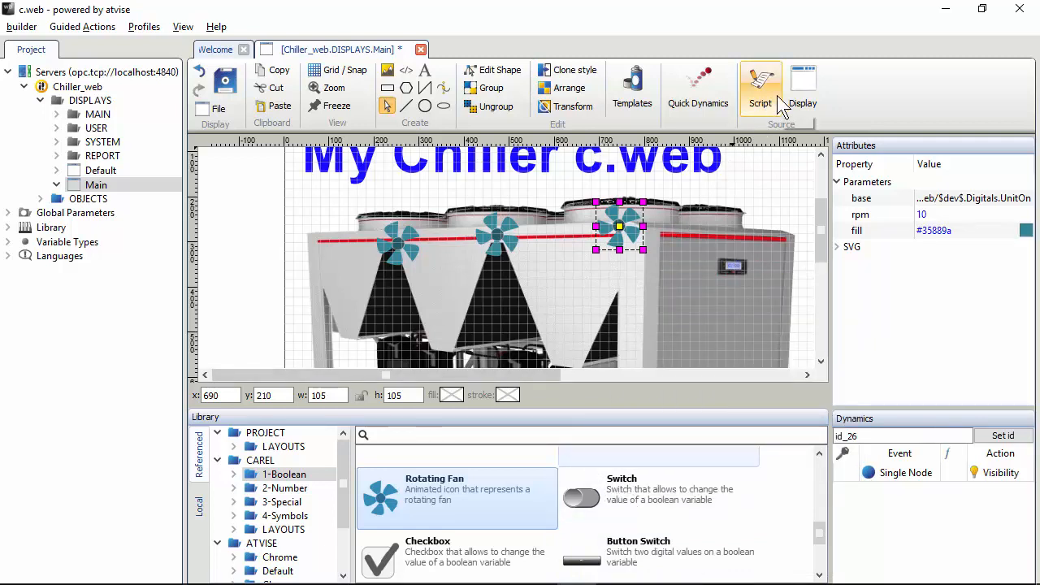
Tidy the UnitOn subscribe blocks for fans id_24, id_25, id_26 and save the script.
{"action": "left_click", "coordinate": [759, 85]}
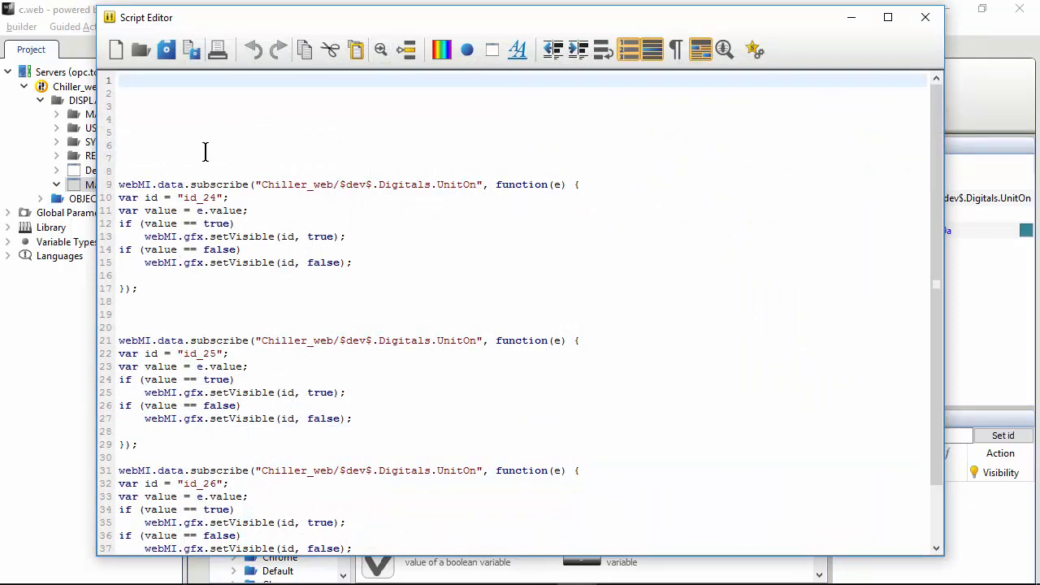
{"action": "scroll", "scroll_direction": "up", "scroll_amount": 3}
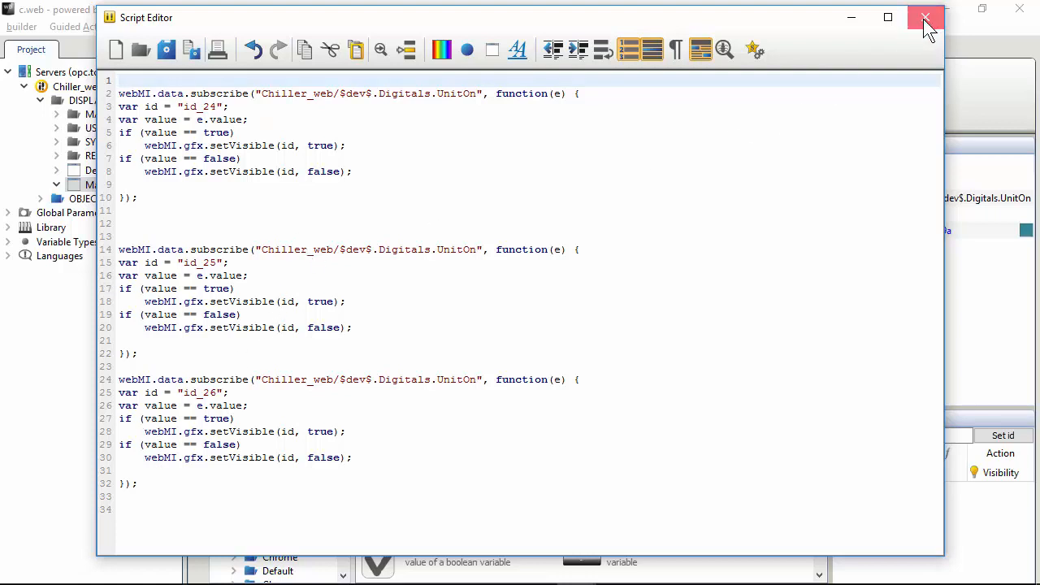
{"action": "left_click", "coordinate": [924, 17]}
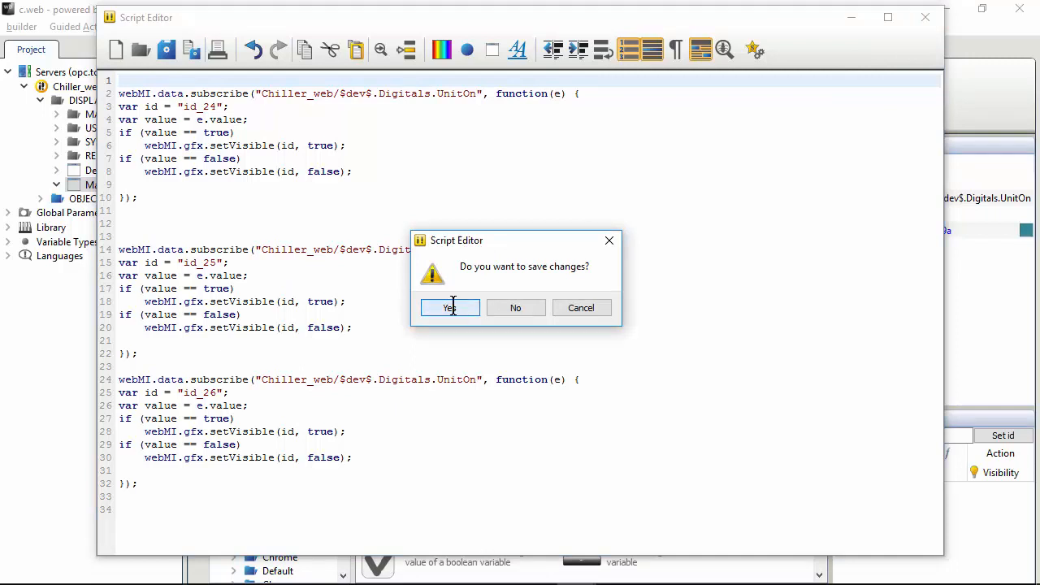
{"action": "left_click", "coordinate": [449, 307]}
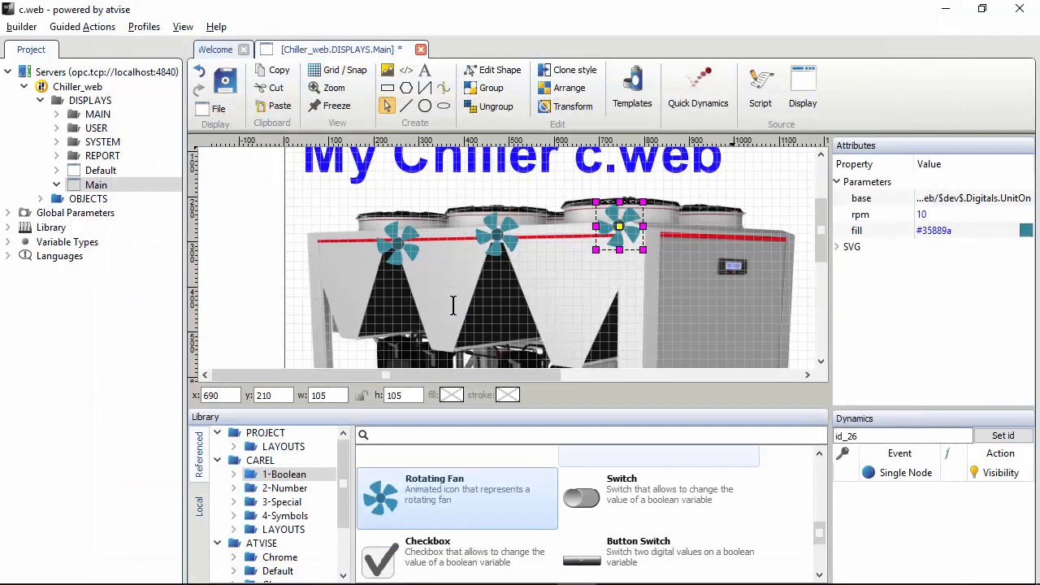
Generate the Chiller_web visualization, saving the pending modifications first.
{"action": "right_click", "coordinate": [77, 86]}
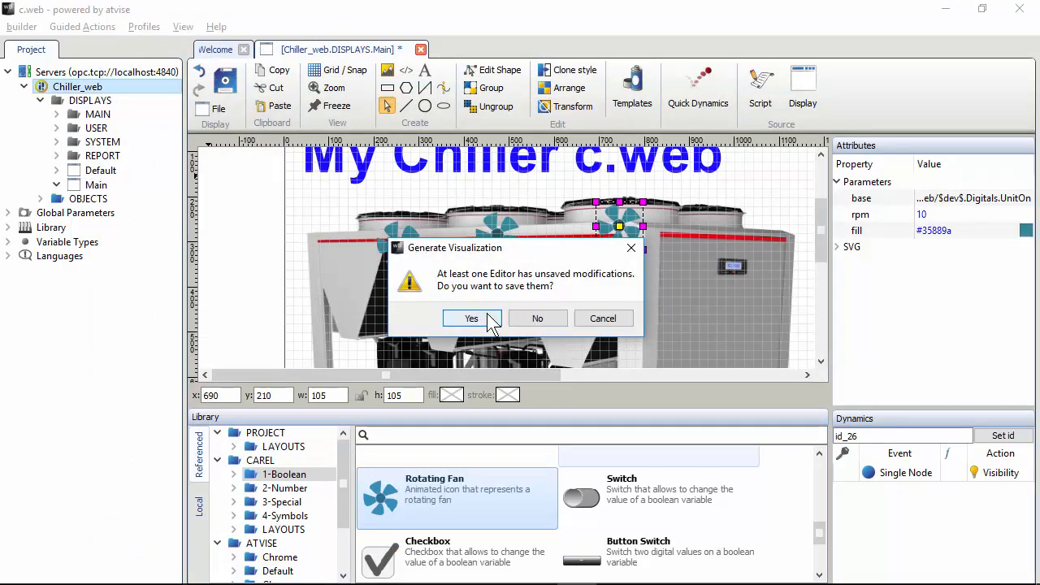
{"action": "left_click", "coordinate": [471, 318]}
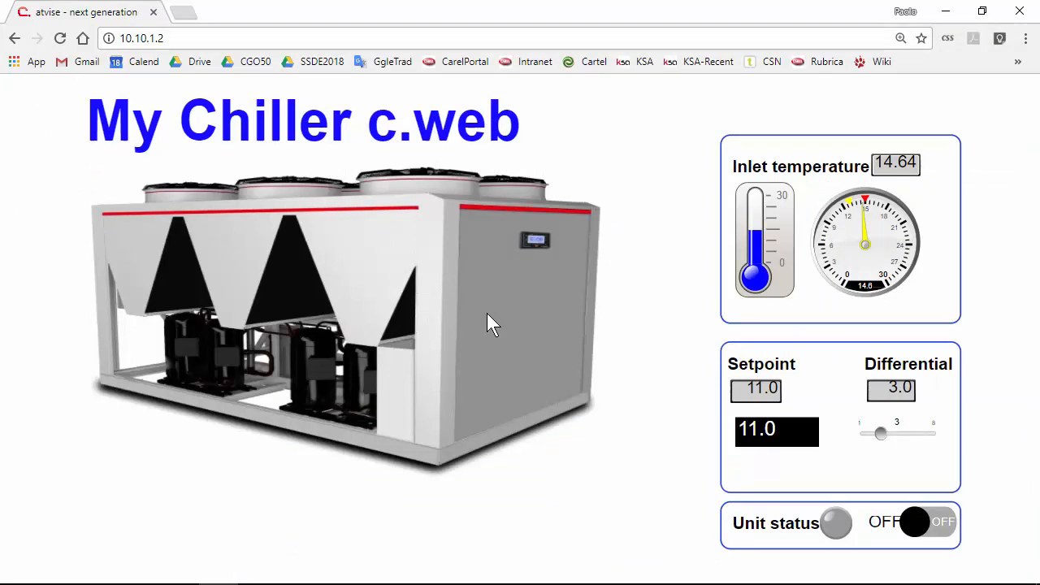
{"action": "right_click", "coordinate": [488, 321]}
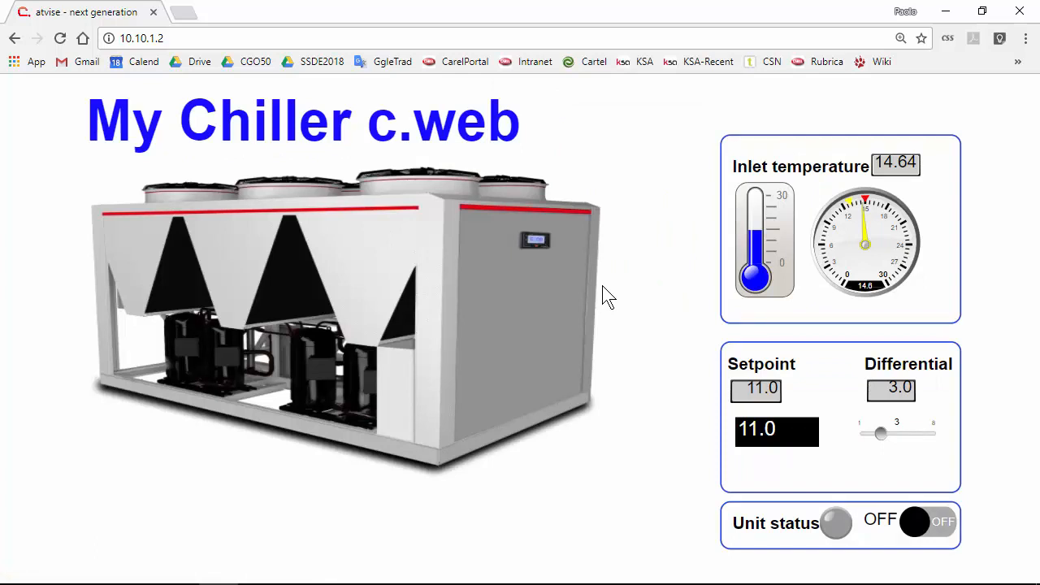
{"action": "mouse_move", "coordinate": [636, 344]}
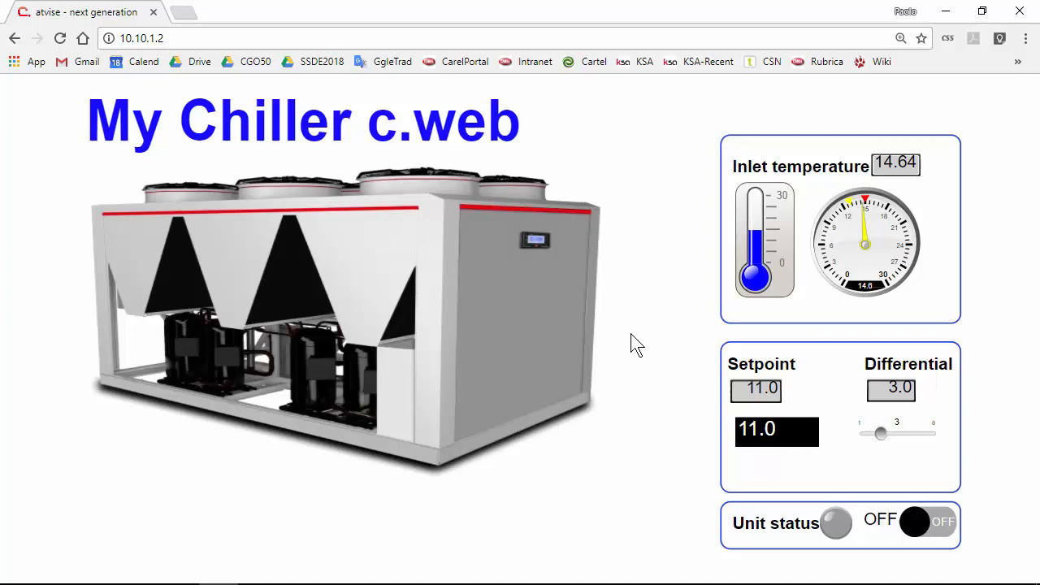
{"action": "right_click", "coordinate": [636, 342]}
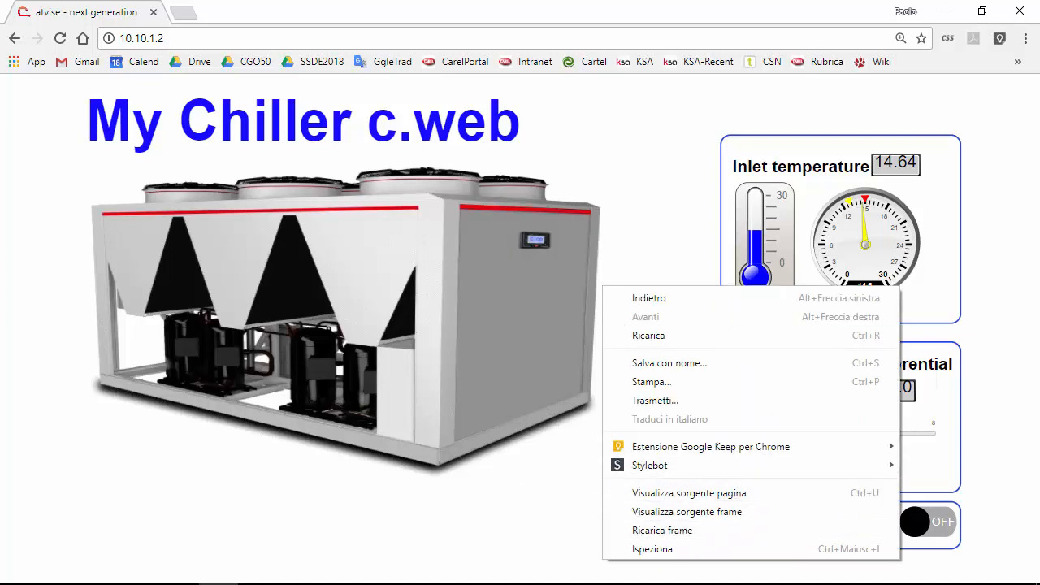
{"action": "right_click", "coordinate": [218, 566]}
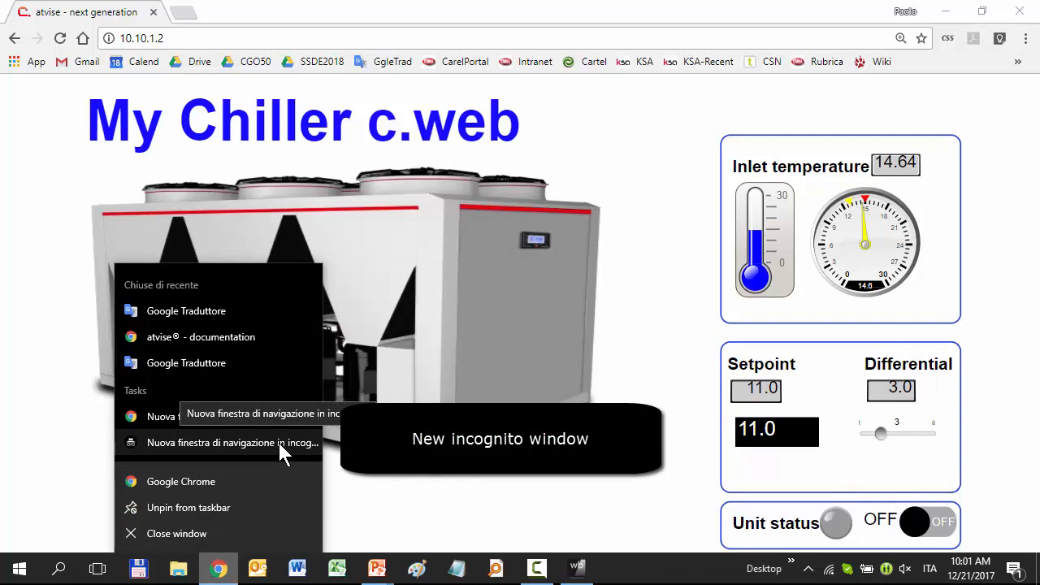
{"action": "left_click", "coordinate": [234, 441]}
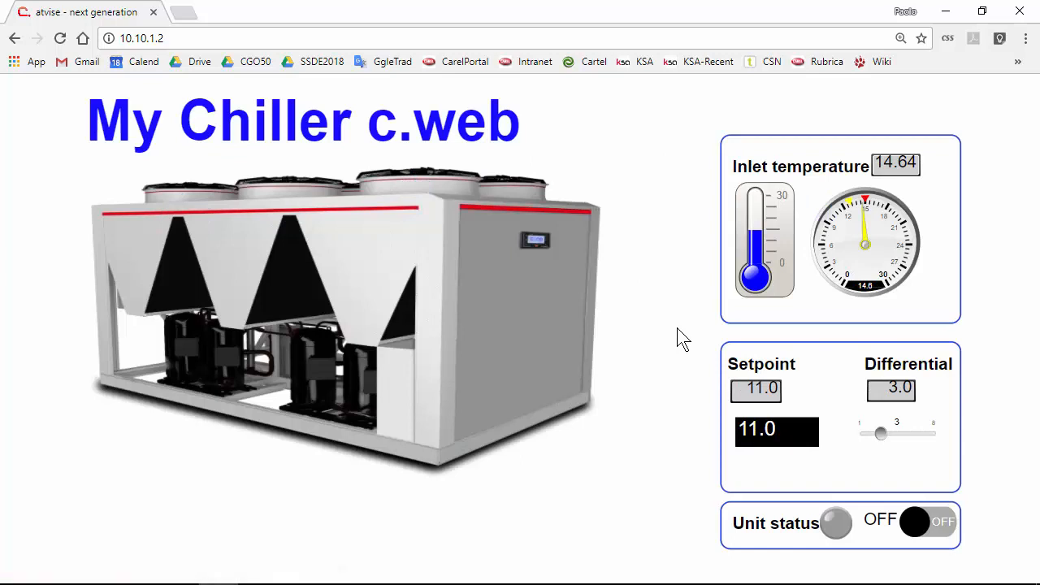
Toggle the chiller Unit status ON, OFF and ON to check the three fans appear and hide.
{"action": "left_click", "coordinate": [930, 523]}
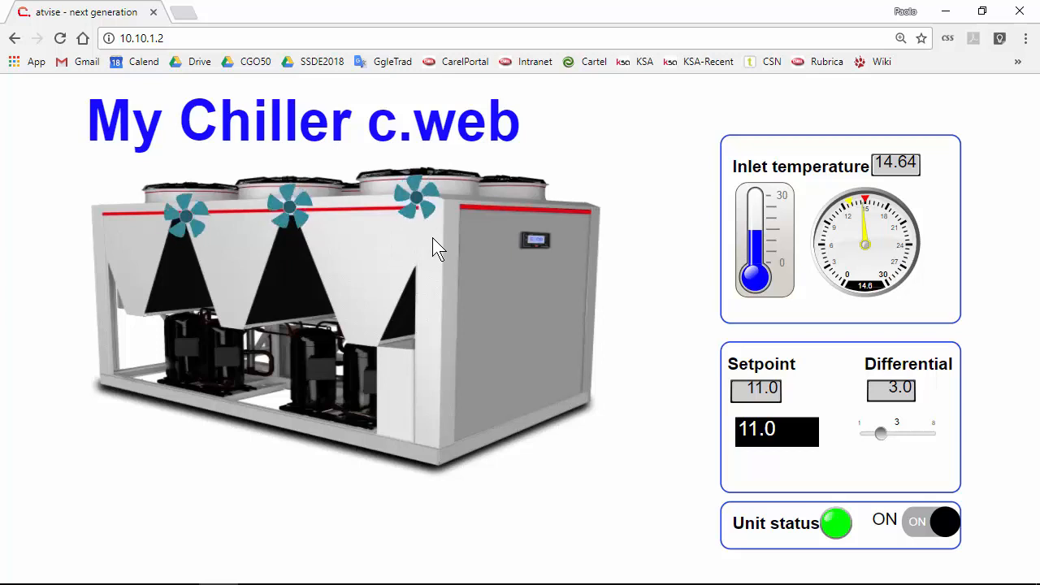
{"action": "left_click", "coordinate": [931, 521]}
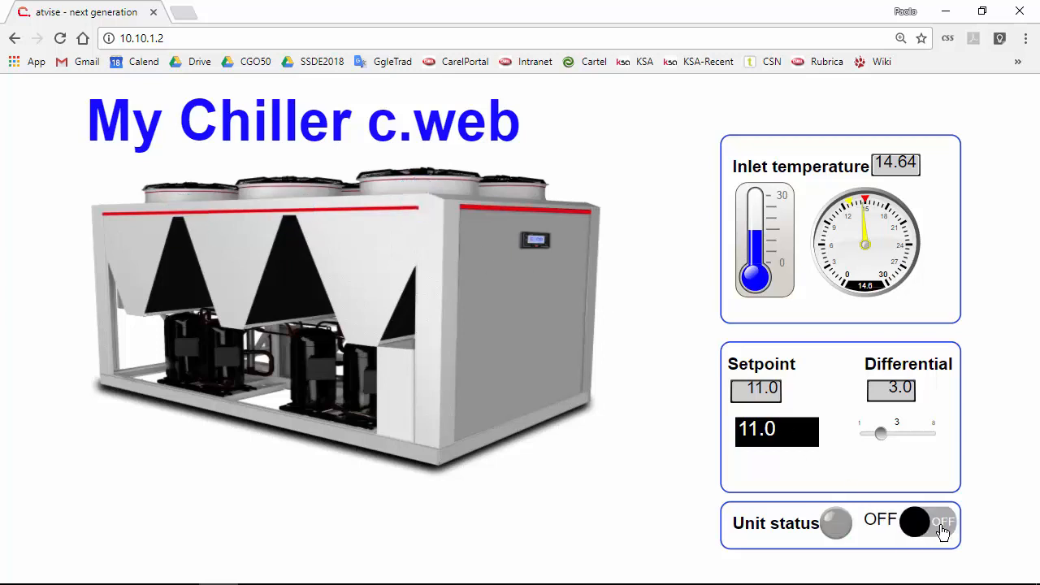
{"action": "left_click", "coordinate": [942, 522]}
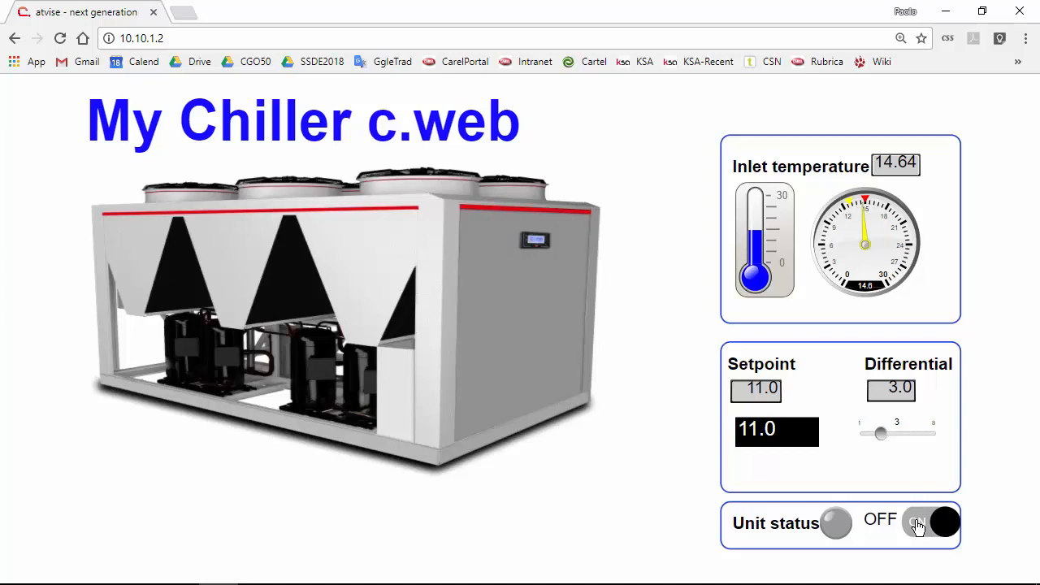
{"action": "left_click", "coordinate": [930, 522]}
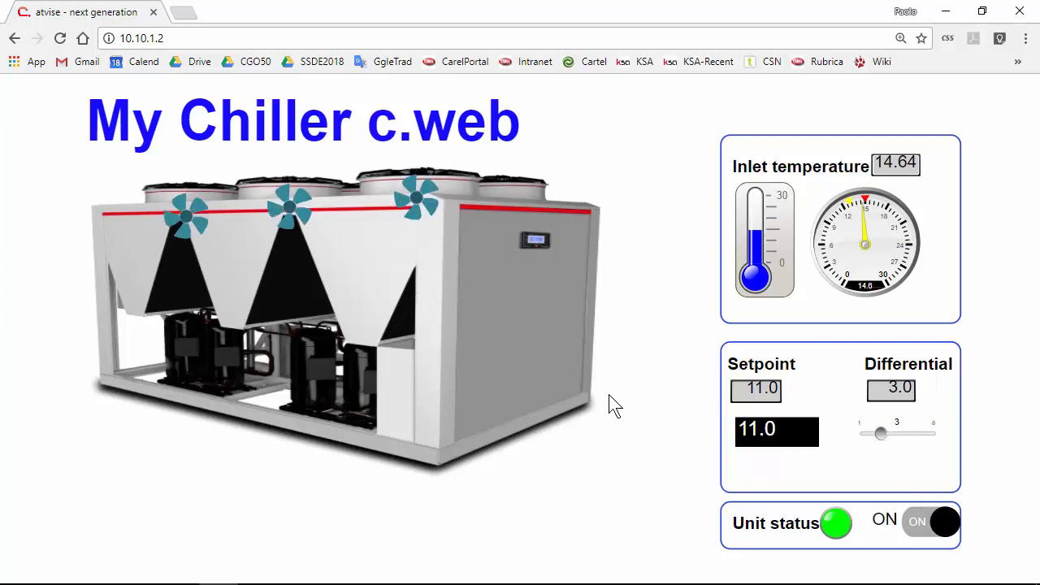